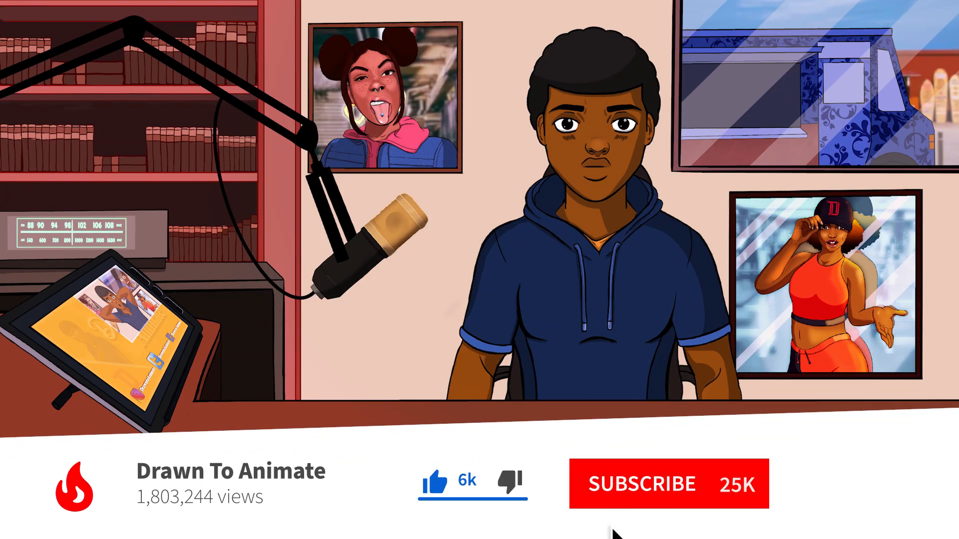
- Hide the Camera 1 folder's artwork in the Eps Two animation file, leaving a blank canvas
{"action": "left_click", "coordinate": [668, 483]}
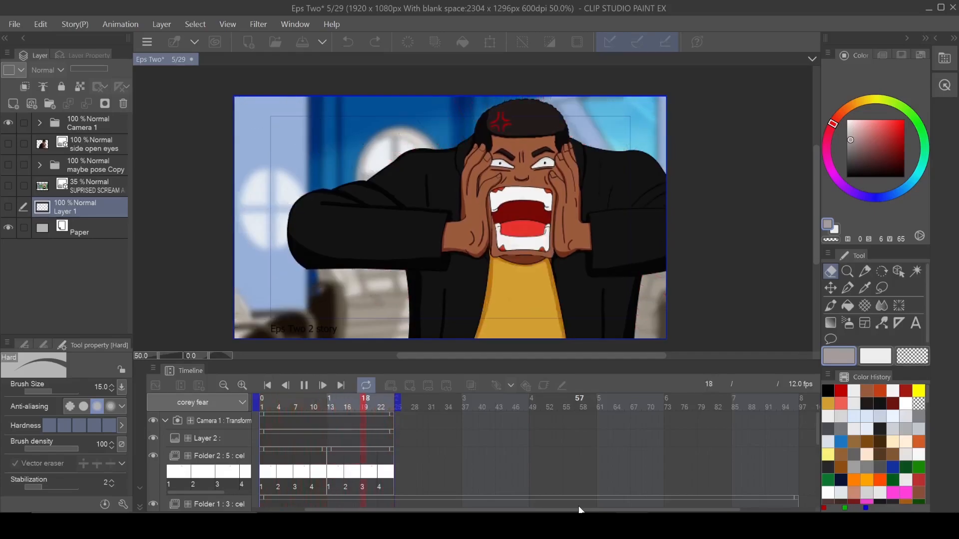
{"action": "left_click", "coordinate": [323, 386]}
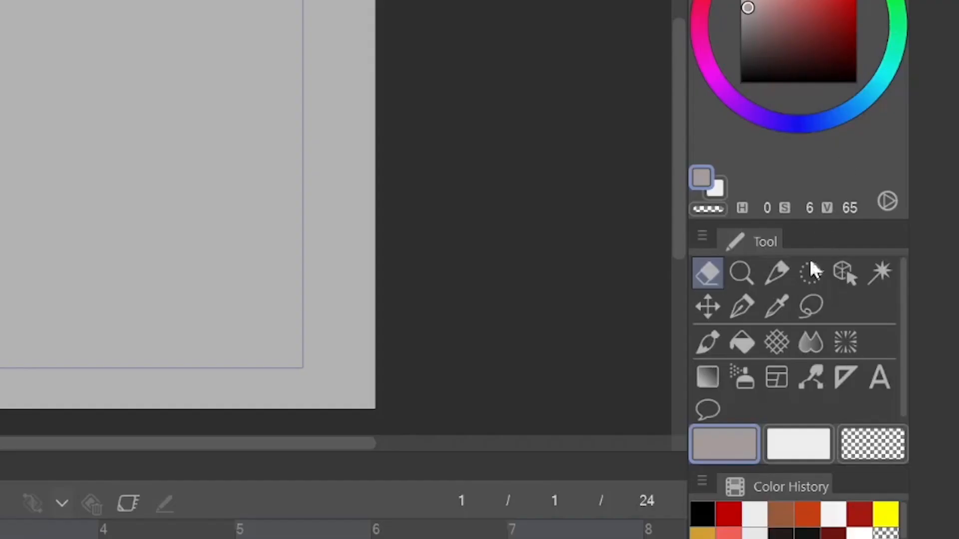
- Make the hard Eraser active and enable its Vector eraser option
{"action": "left_click", "coordinate": [707, 274]}
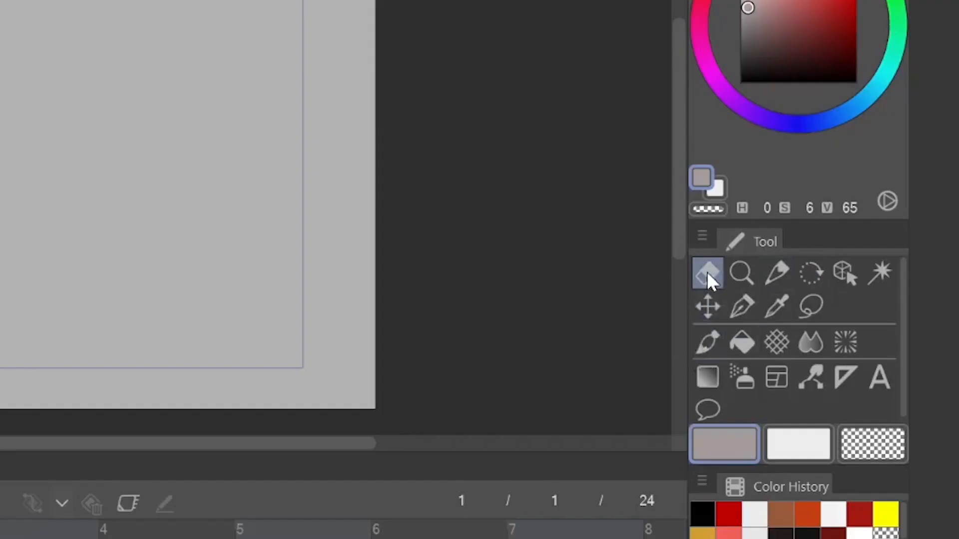
{"action": "left_click", "coordinate": [707, 272]}
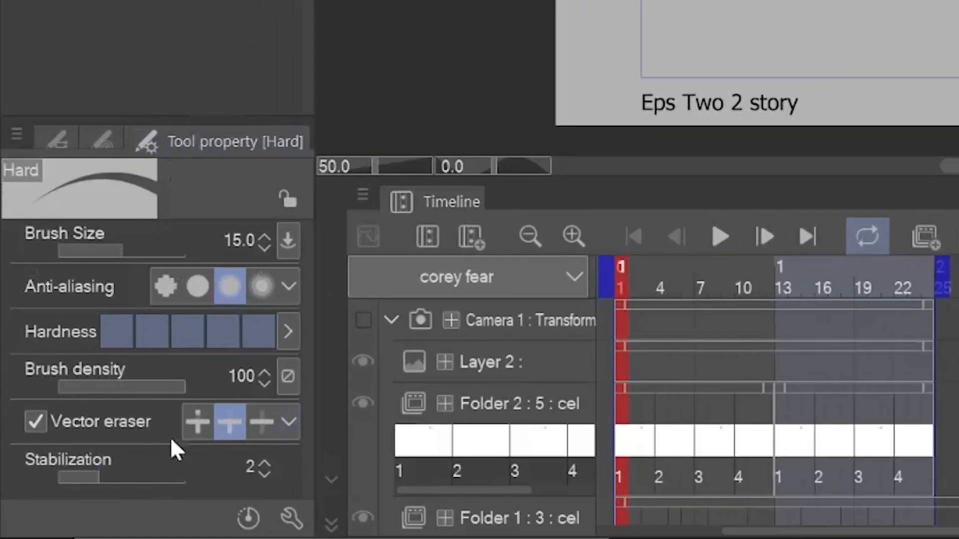
{"action": "mouse_move", "coordinate": [107, 360]}
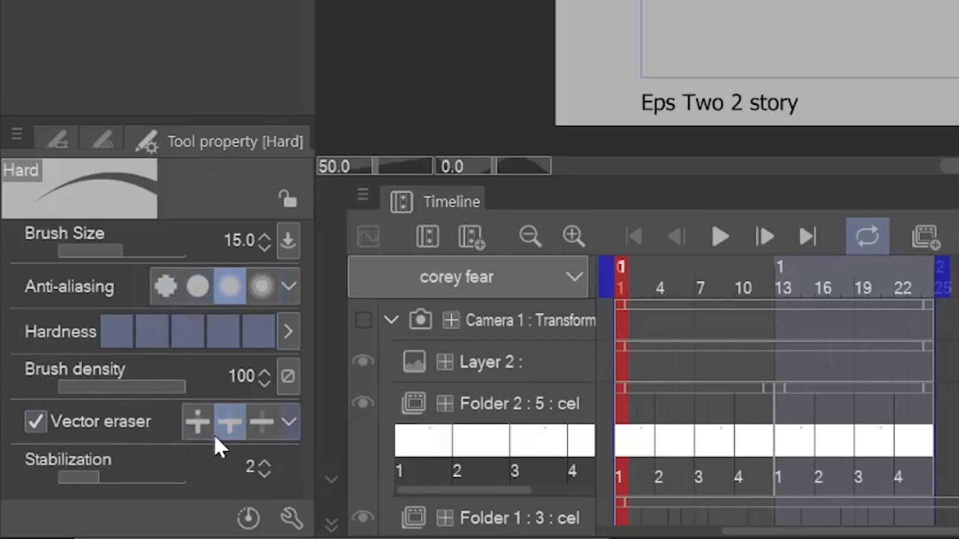
{"action": "mouse_move", "coordinate": [229, 422]}
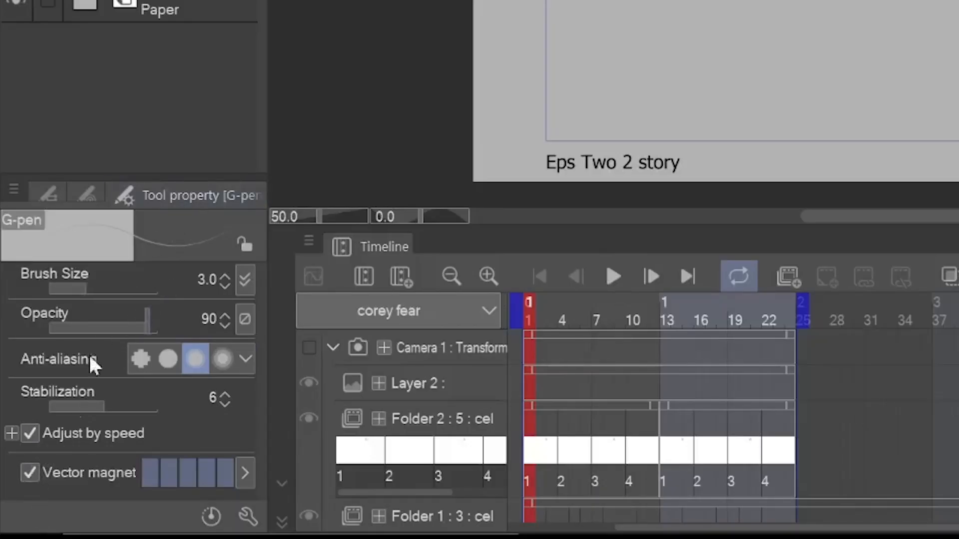
{"action": "mouse_move", "coordinate": [144, 480]}
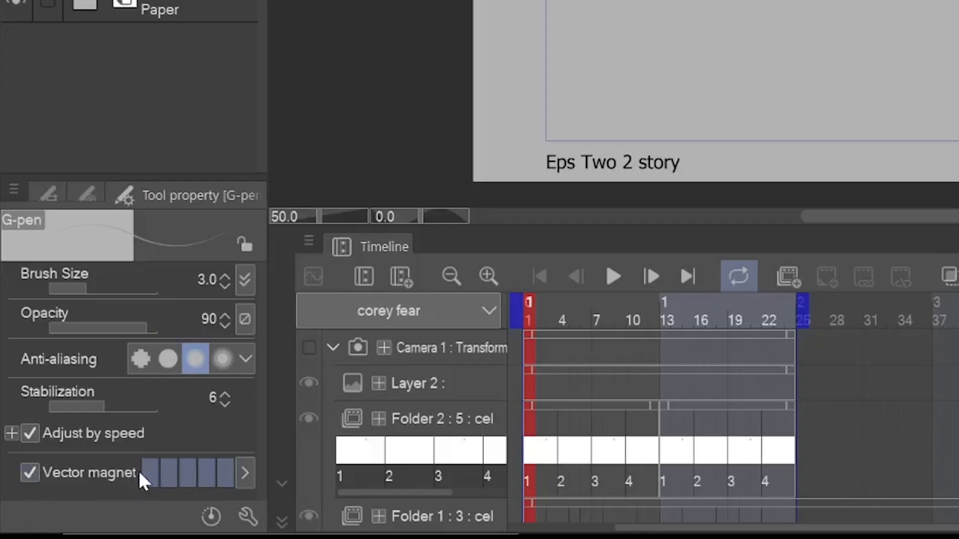
{"action": "mouse_move", "coordinate": [213, 473]}
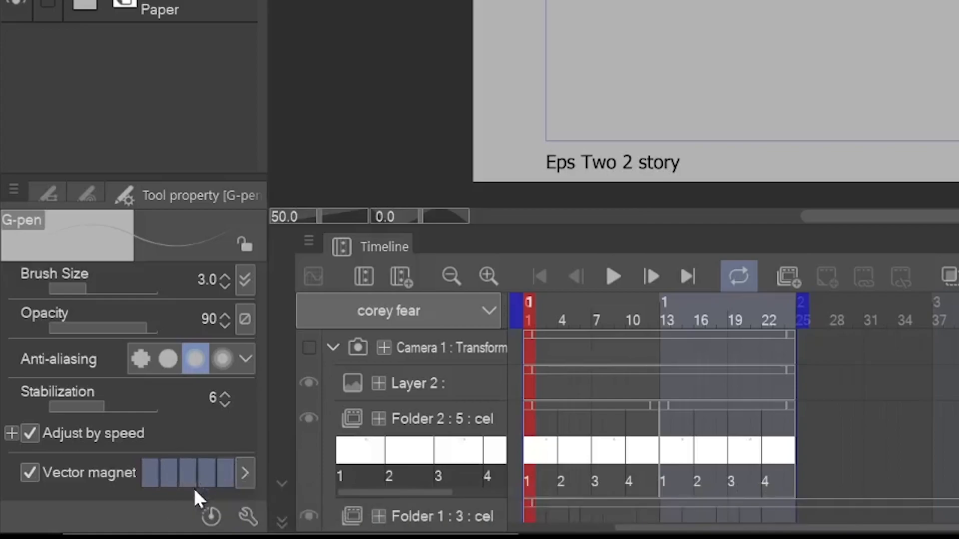
{"action": "mouse_move", "coordinate": [77, 162]}
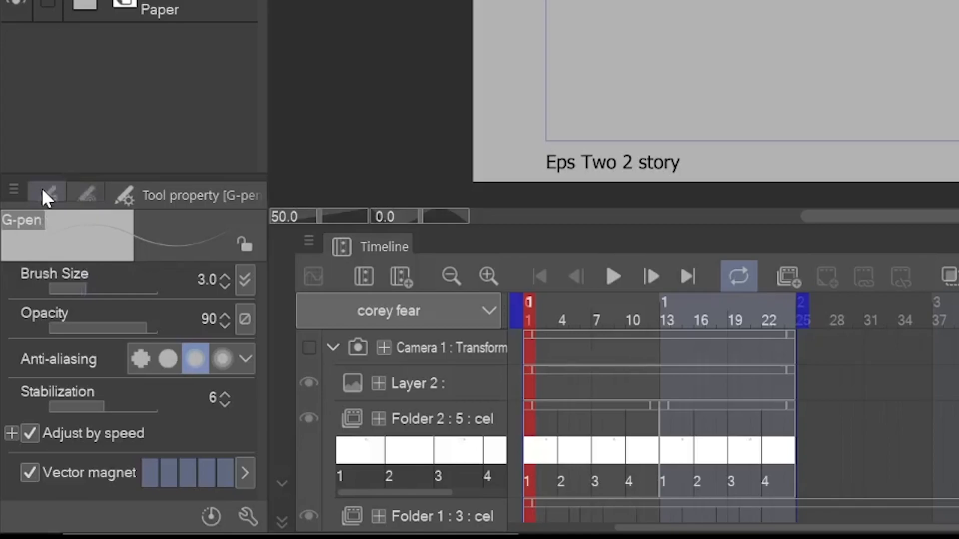
- Make the G-pen active with Vector magnet enabled
{"action": "left_click", "coordinate": [46, 194]}
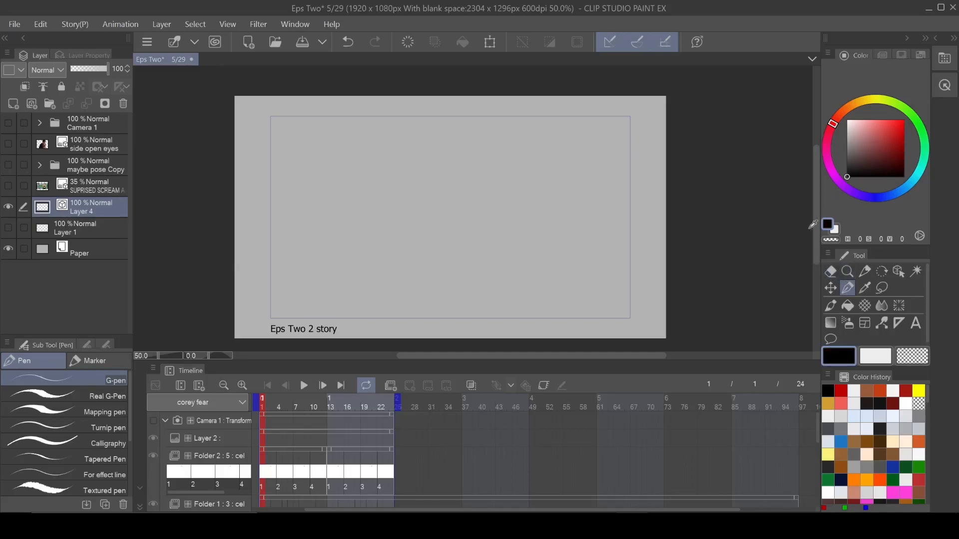
{"action": "mouse_move", "coordinate": [559, 138]}
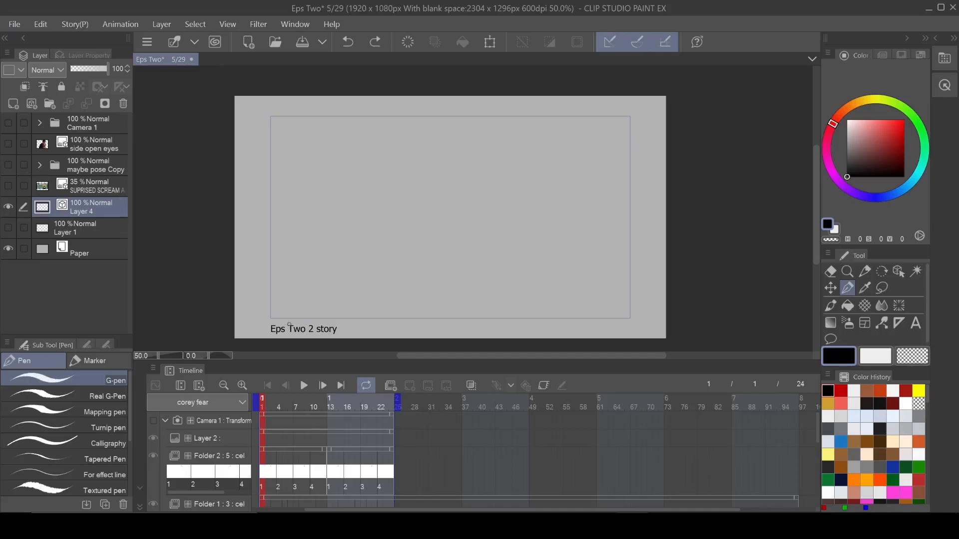
- Draw two crossing black test strokes on vector Layer 4 and return to the eraser
{"action": "left_click_drag", "start_coordinate": [312, 339], "coordinate": [617, 119]}
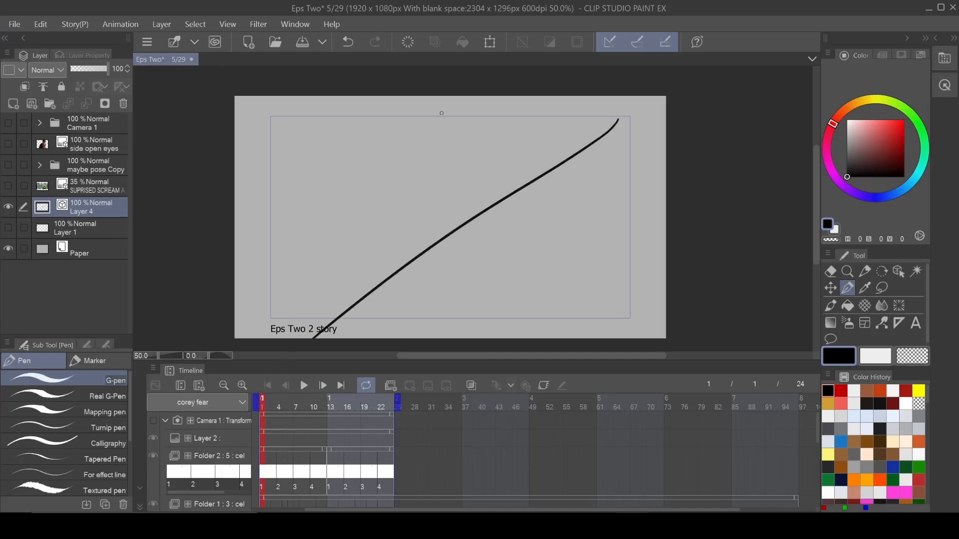
{"action": "left_click_drag", "start_coordinate": [432, 99], "coordinate": [531, 339]}
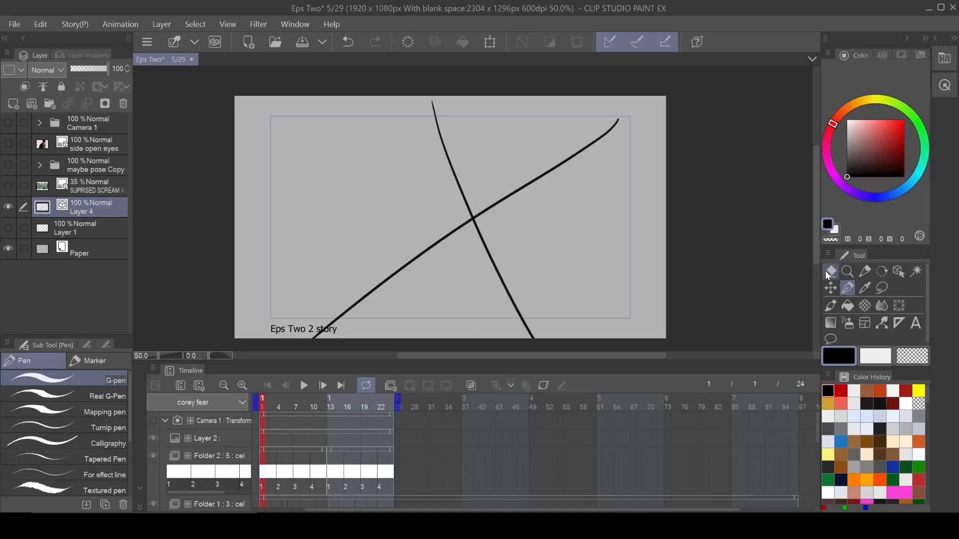
{"action": "left_click", "coordinate": [830, 271]}
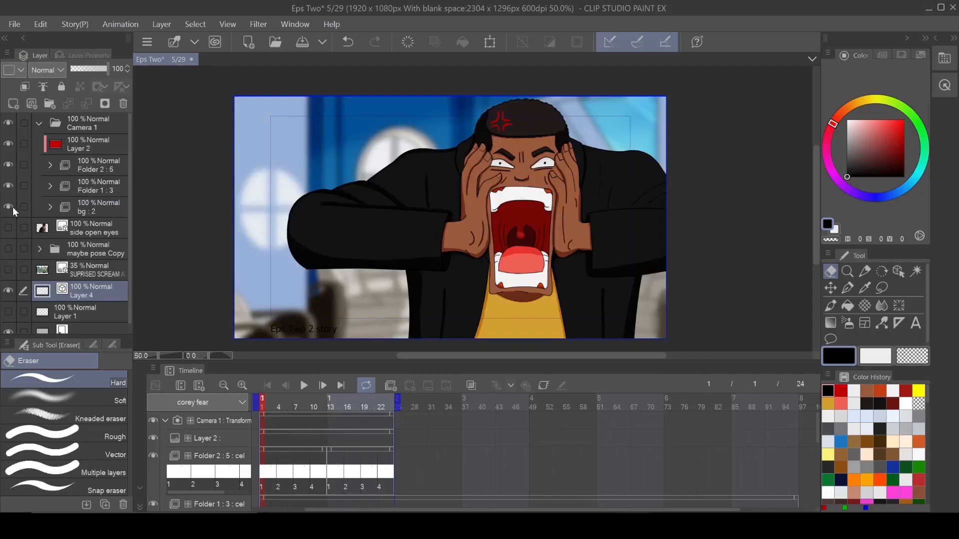
- Hide the colour layers and add a new vector layer over the first pose's sketch
{"action": "left_click", "coordinate": [9, 208]}
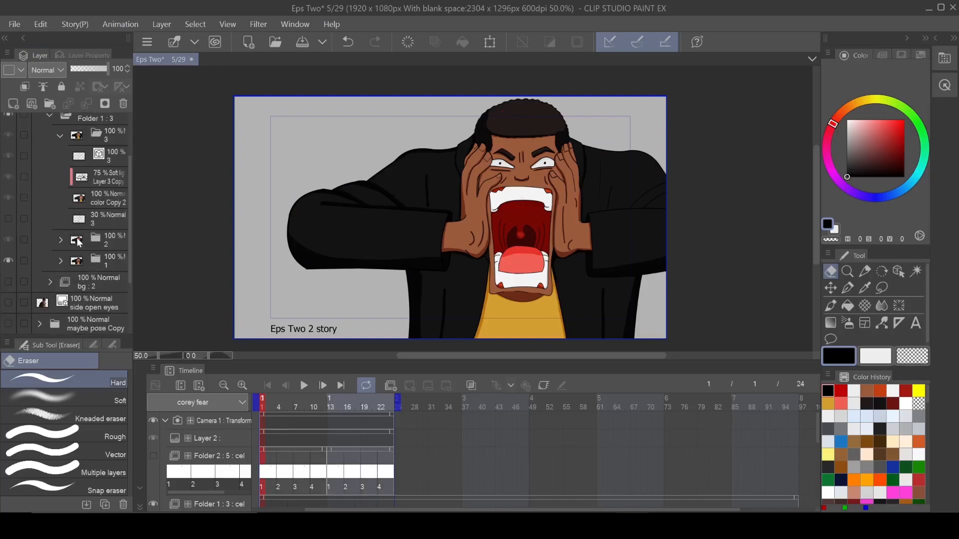
{"action": "left_click", "coordinate": [107, 261]}
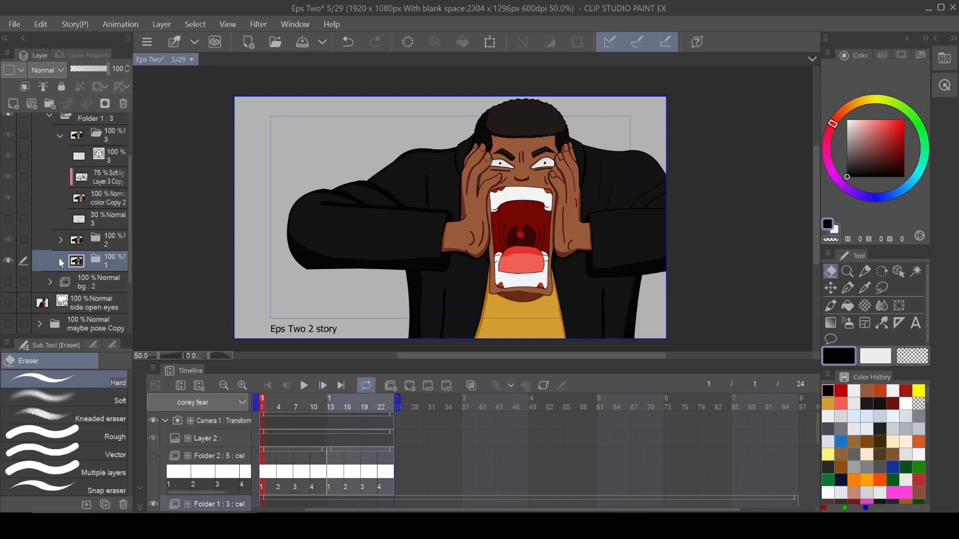
{"action": "left_click", "coordinate": [59, 226]}
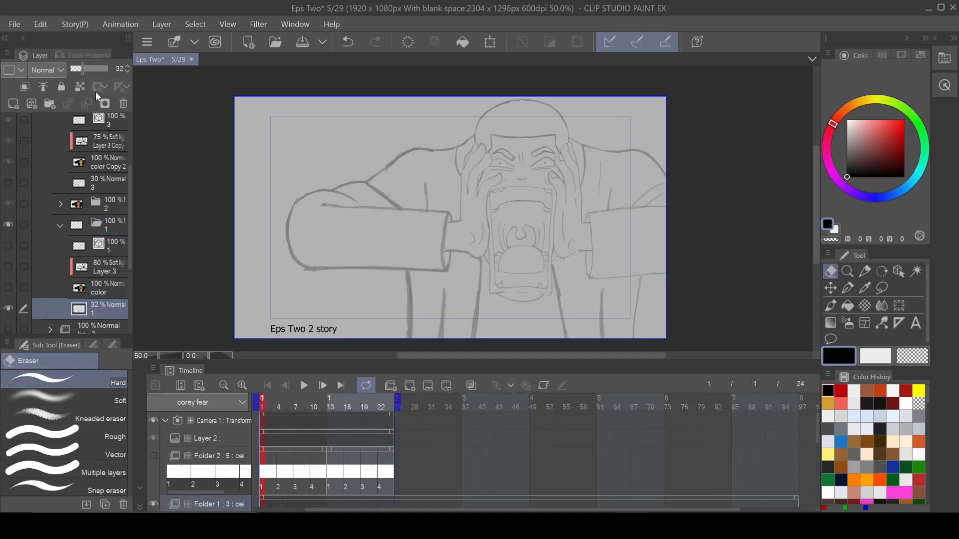
{"action": "left_click", "coordinate": [31, 104]}
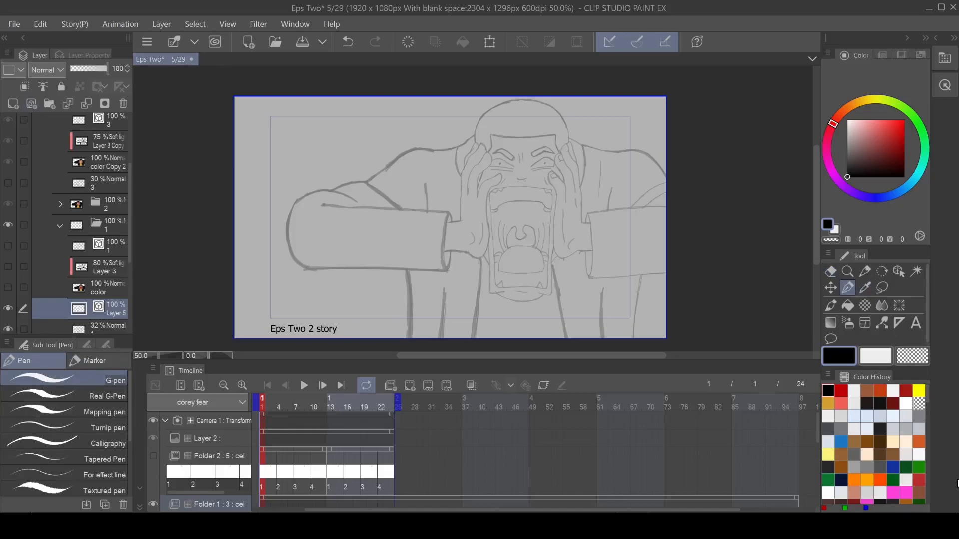
- Ink the top edge of the left sleeve with the G-pen, erasing overshoot with the vector eraser
{"action": "left_click", "coordinate": [847, 271]}
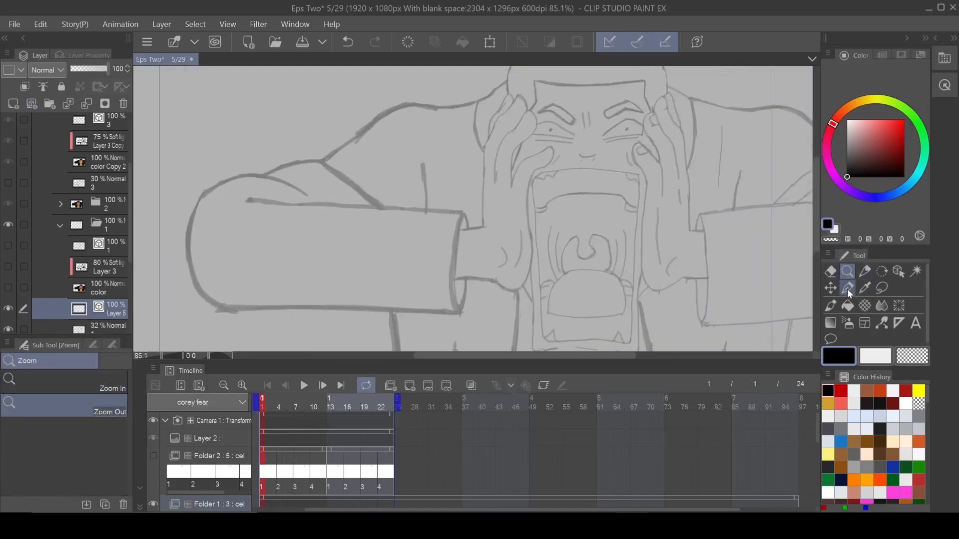
{"action": "left_click", "coordinate": [847, 287]}
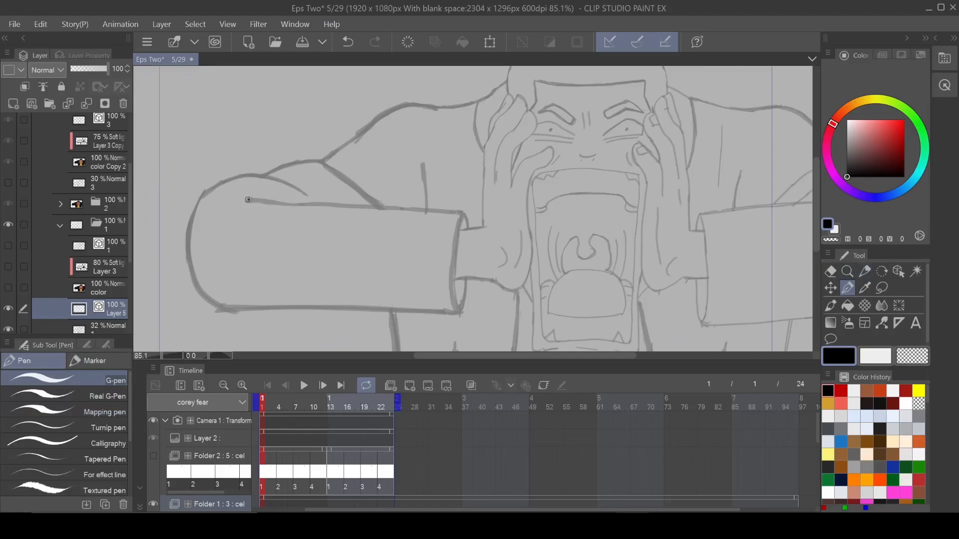
{"action": "left_click_drag", "start_coordinate": [248, 201], "coordinate": [676, 248]}
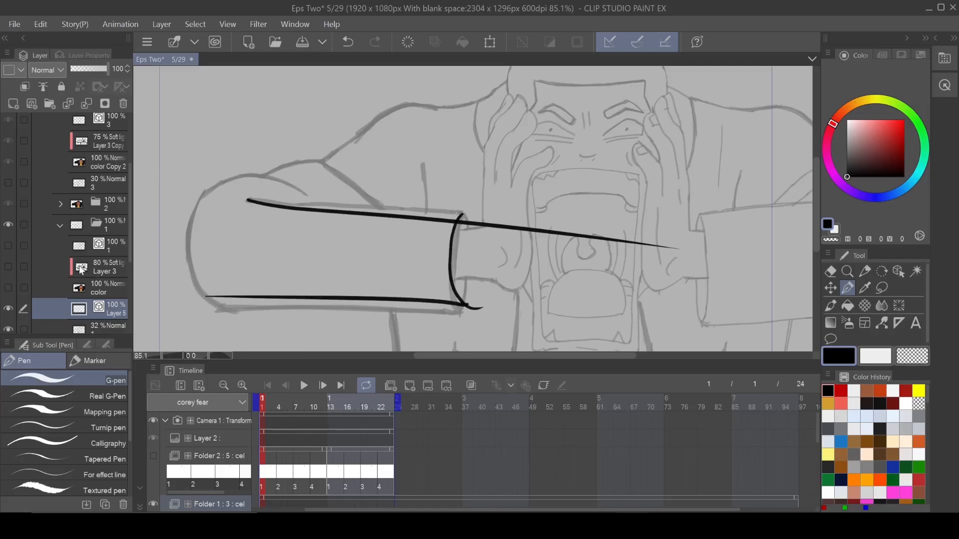
{"action": "left_click", "coordinate": [830, 271]}
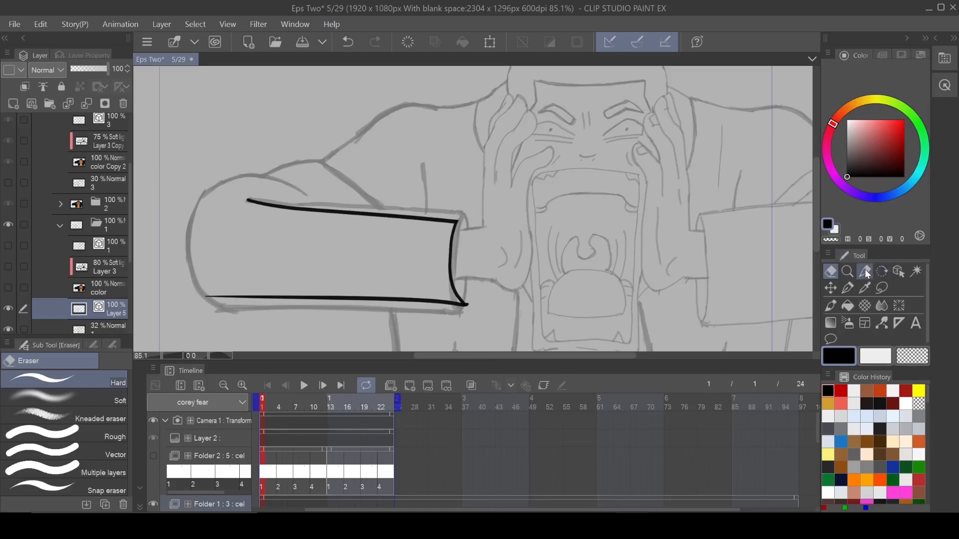
{"action": "left_click", "coordinate": [865, 271]}
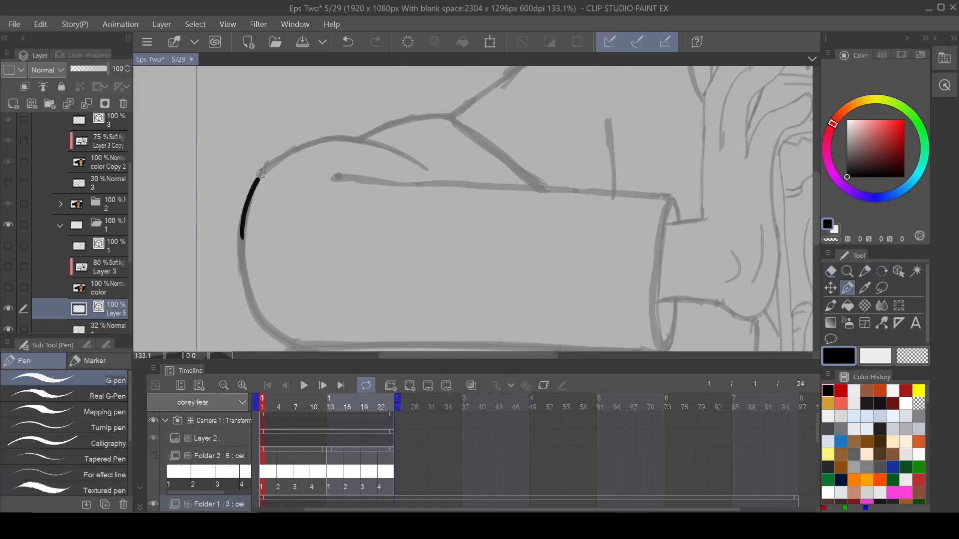
- Ink the shoulder edge and a crossing stroke, then trim the ends back to their intersection
{"action": "left_click_drag", "start_coordinate": [260, 174], "coordinate": [444, 199]}
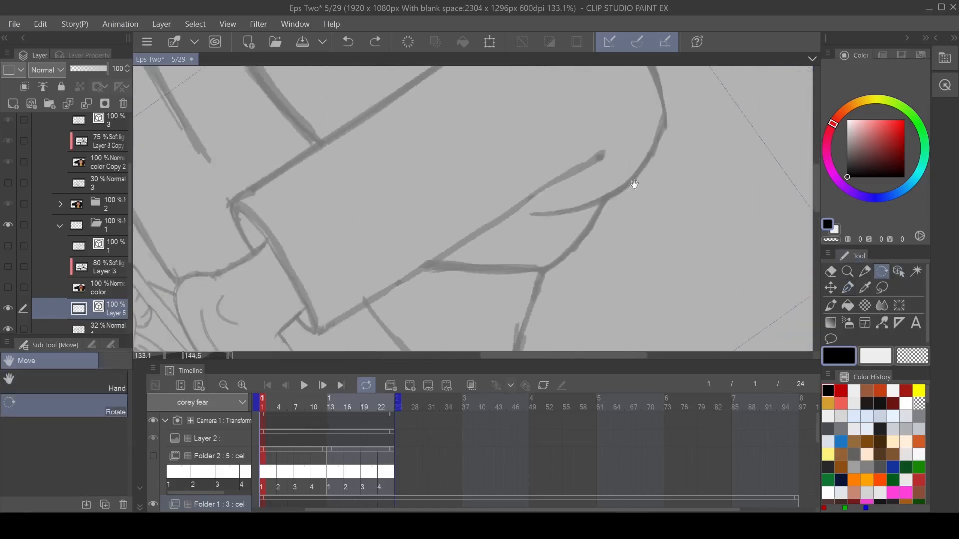
{"action": "left_click_drag", "start_coordinate": [635, 184], "coordinate": [195, 282]}
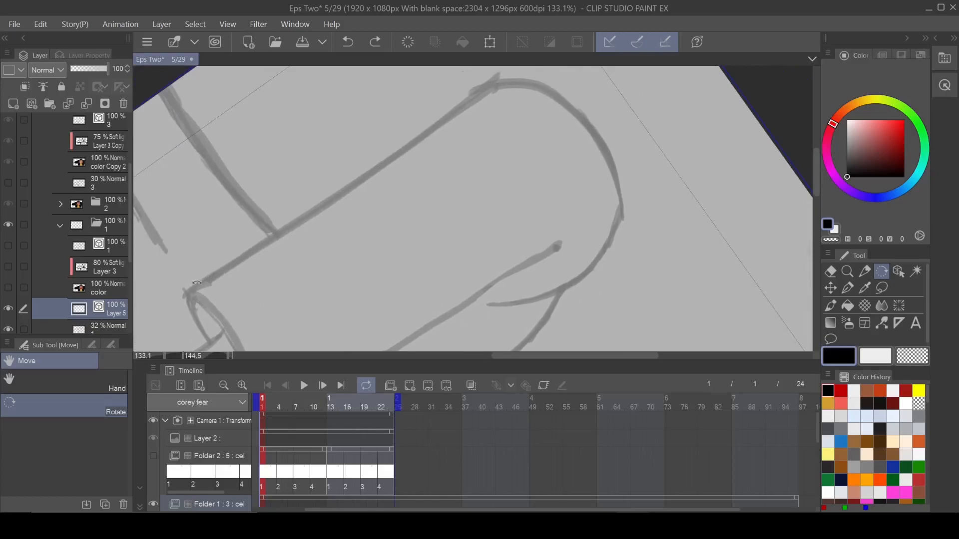
{"action": "left_click", "coordinate": [848, 288]}
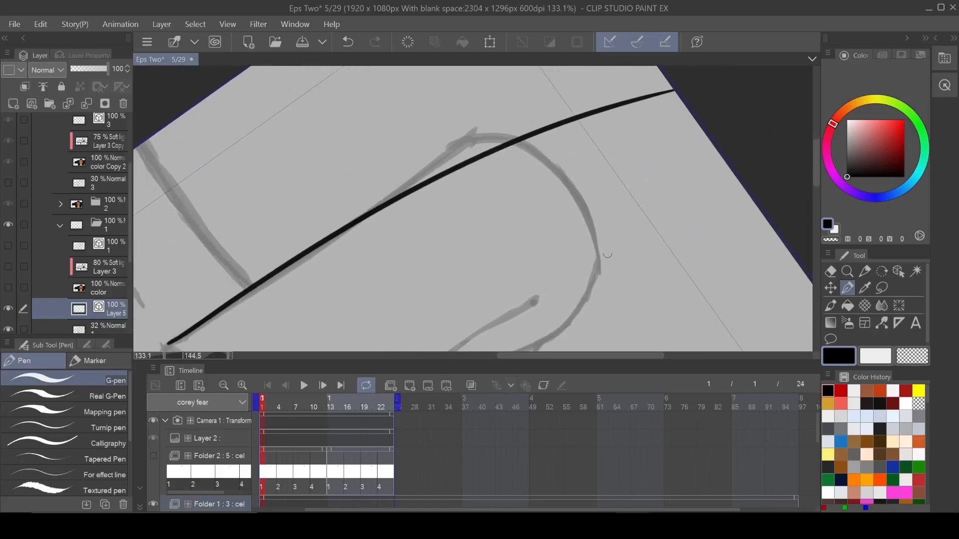
{"action": "left_click_drag", "start_coordinate": [415, 91], "coordinate": [599, 266]}
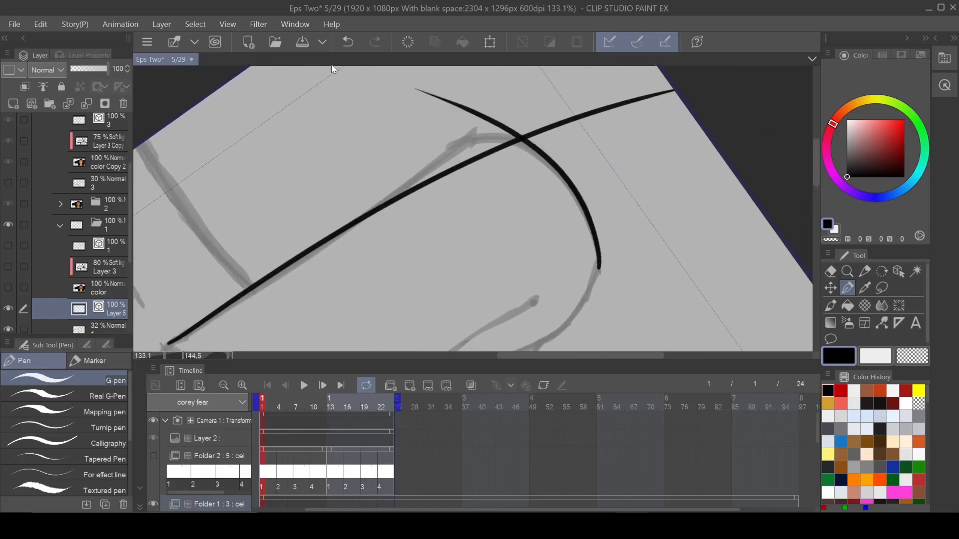
{"action": "left_click", "coordinate": [848, 270]}
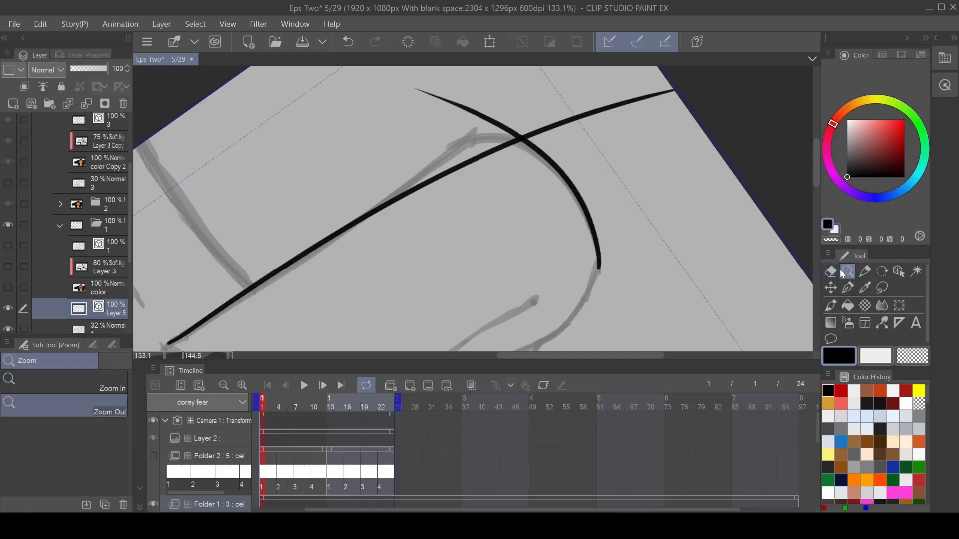
{"action": "left_click", "coordinate": [848, 271]}
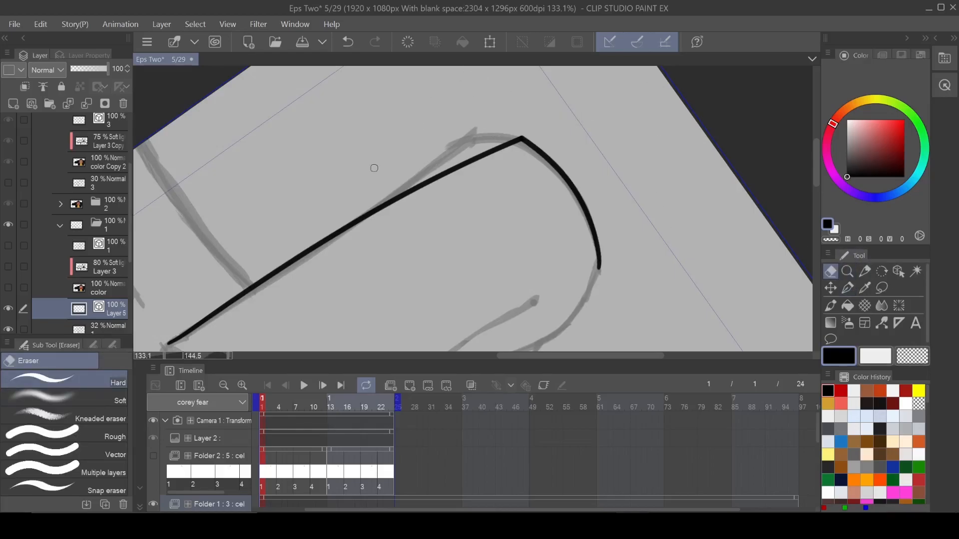
{"action": "mouse_move", "coordinate": [372, 169]}
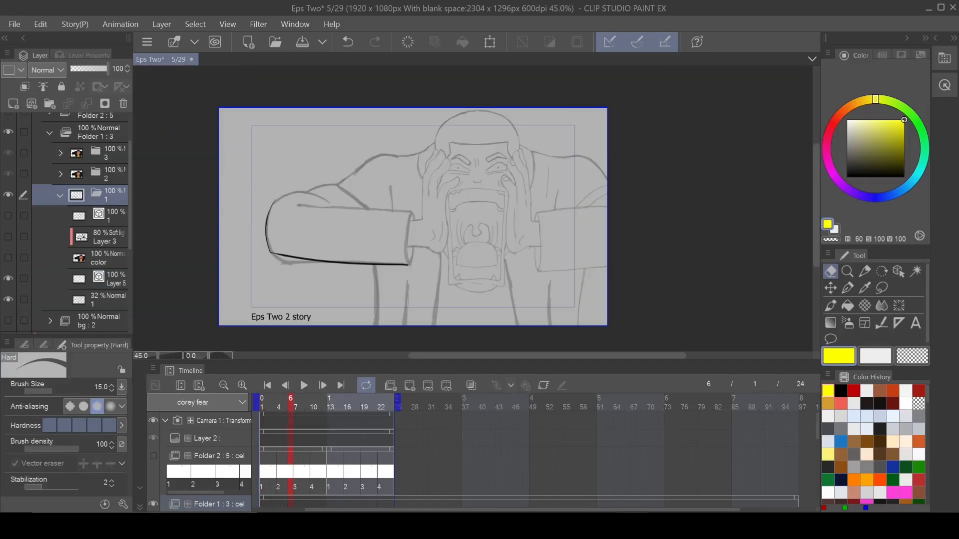
- On Layer 5, thicken the cuff edge of the sleeve line and narrow its lower edge with Adjust line width
{"action": "left_click", "coordinate": [98, 278]}
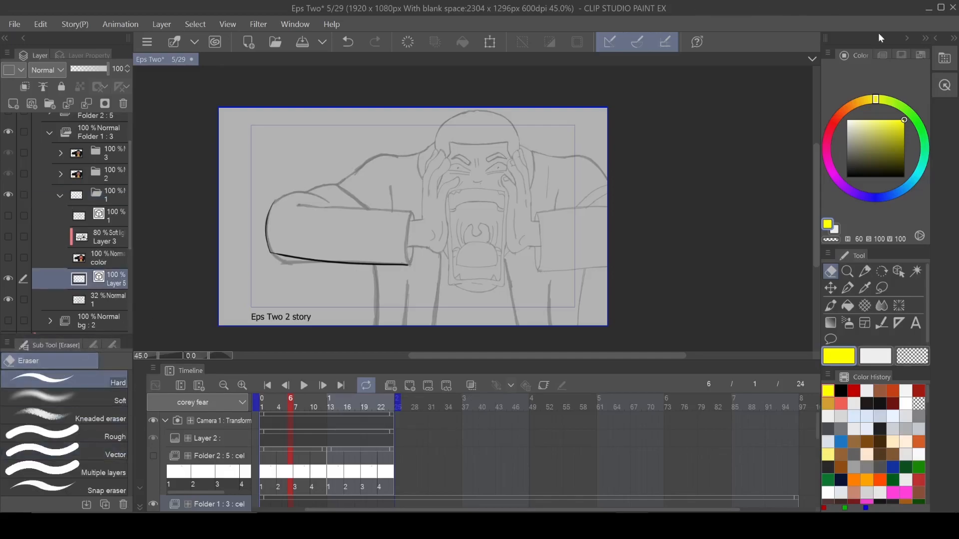
{"action": "mouse_move", "coordinate": [885, 323]}
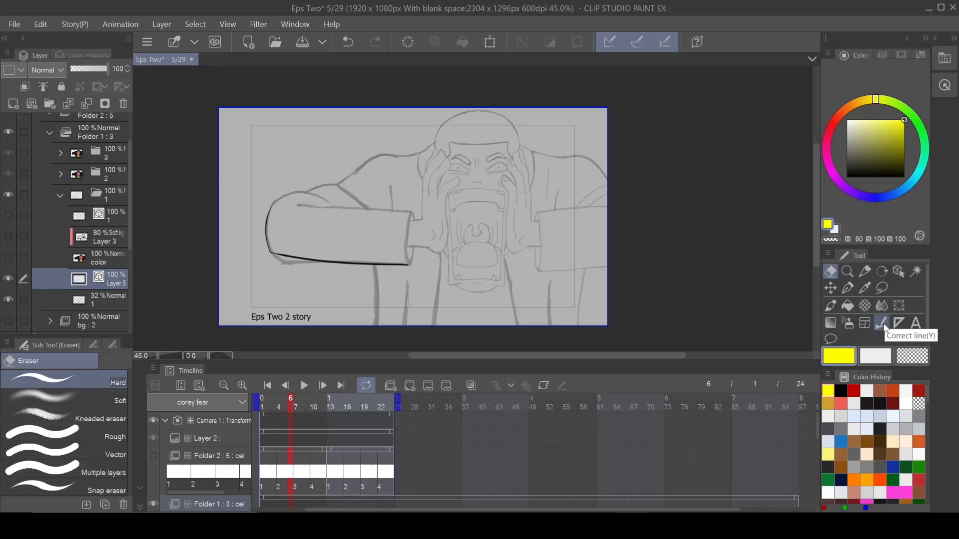
{"action": "left_click", "coordinate": [880, 323]}
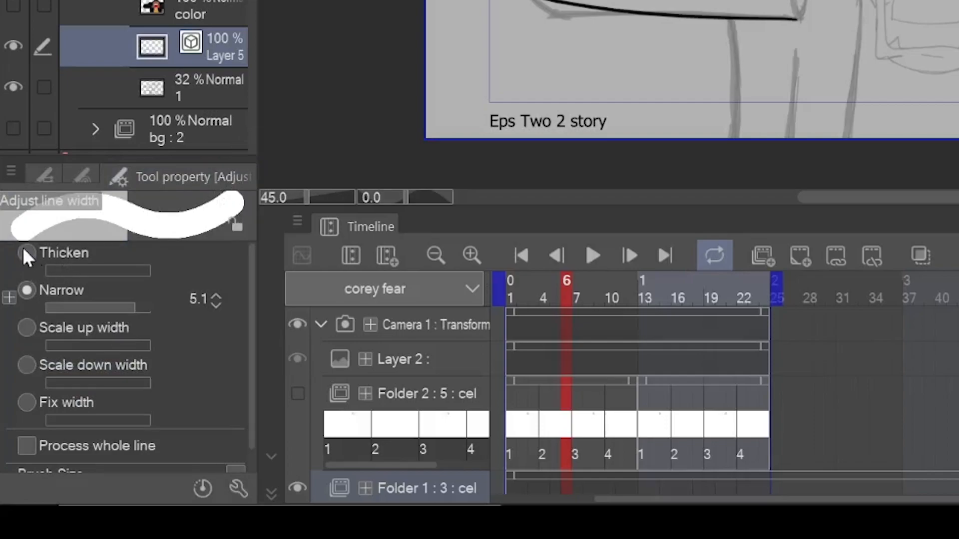
{"action": "left_click", "coordinate": [27, 252]}
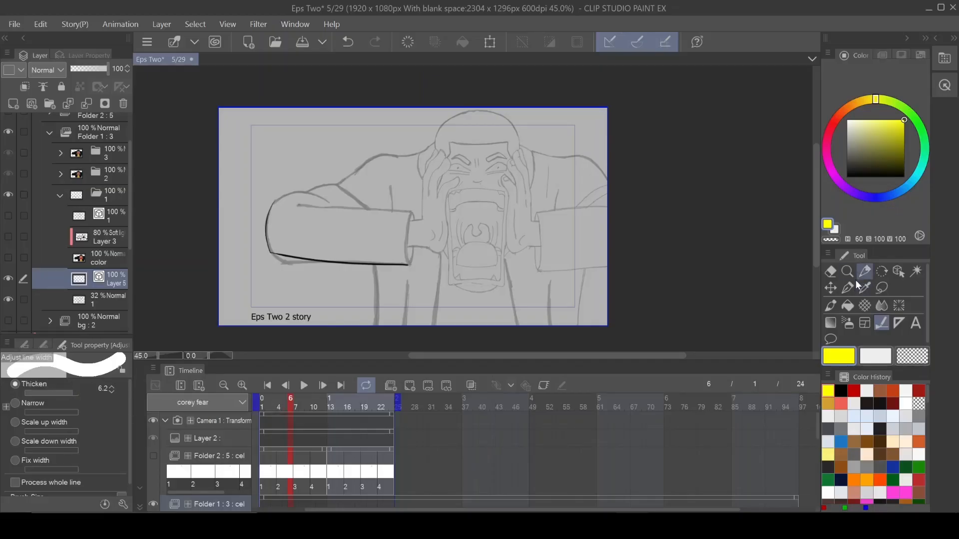
{"action": "left_click_drag", "start_coordinate": [281, 193], "coordinate": [291, 284]}
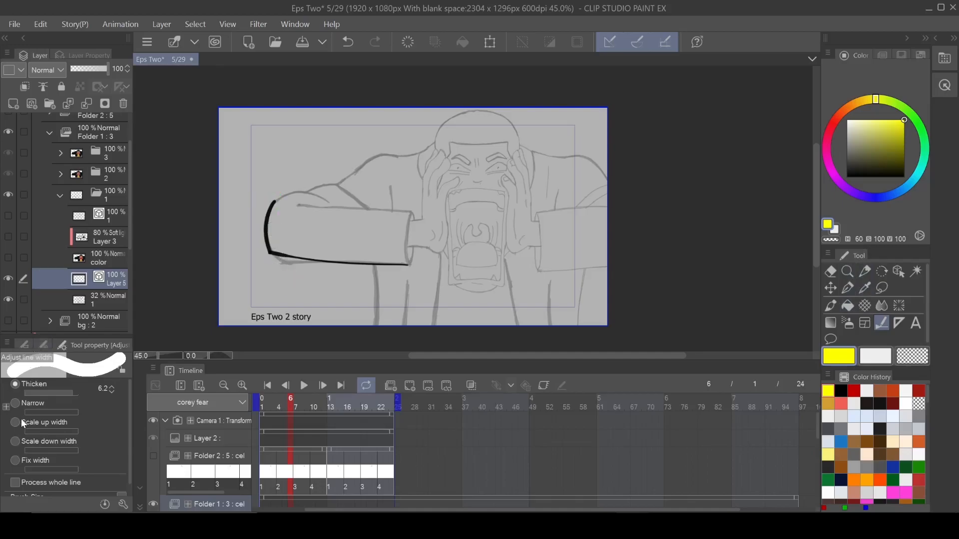
{"action": "left_click", "coordinate": [15, 402]}
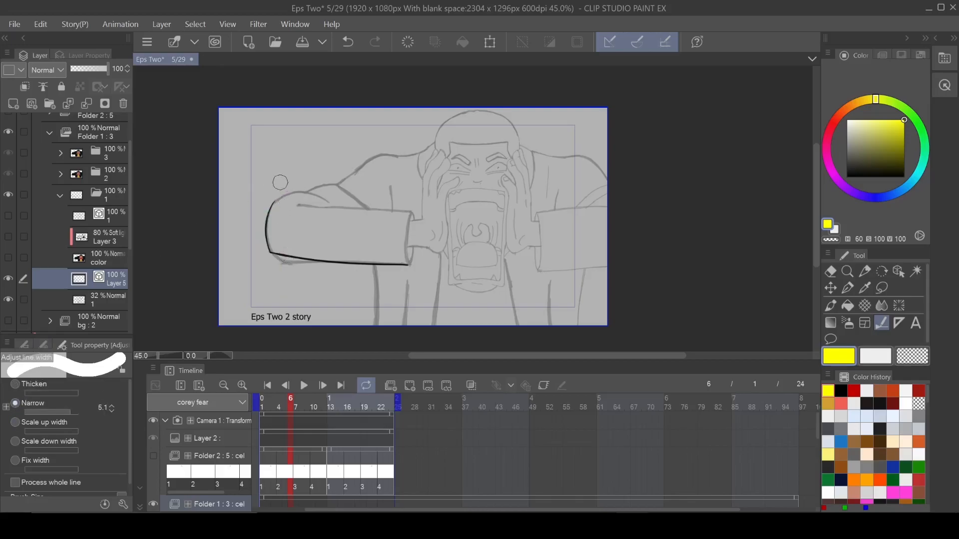
{"action": "left_click_drag", "start_coordinate": [279, 190], "coordinate": [291, 278]}
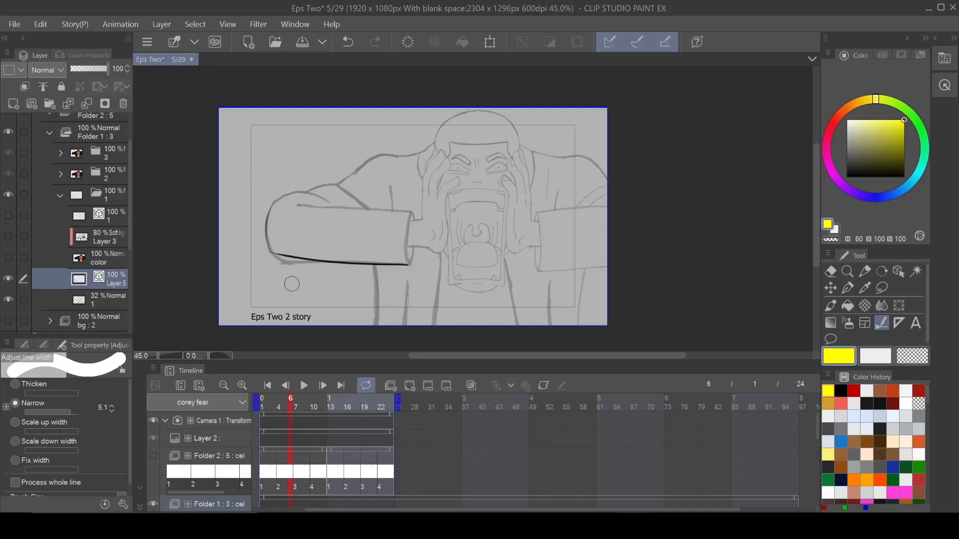
{"action": "mouse_move", "coordinate": [291, 240]}
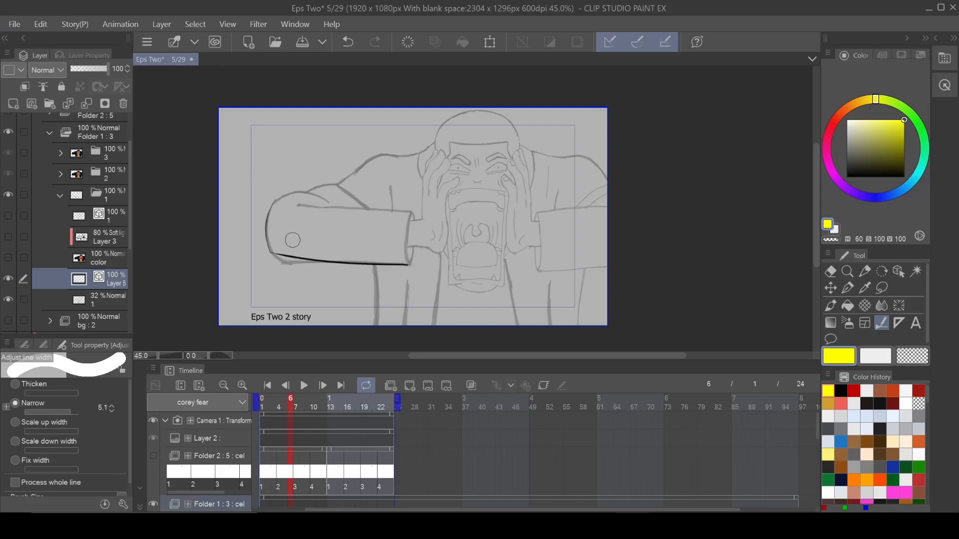
{"action": "mouse_move", "coordinate": [329, 197]}
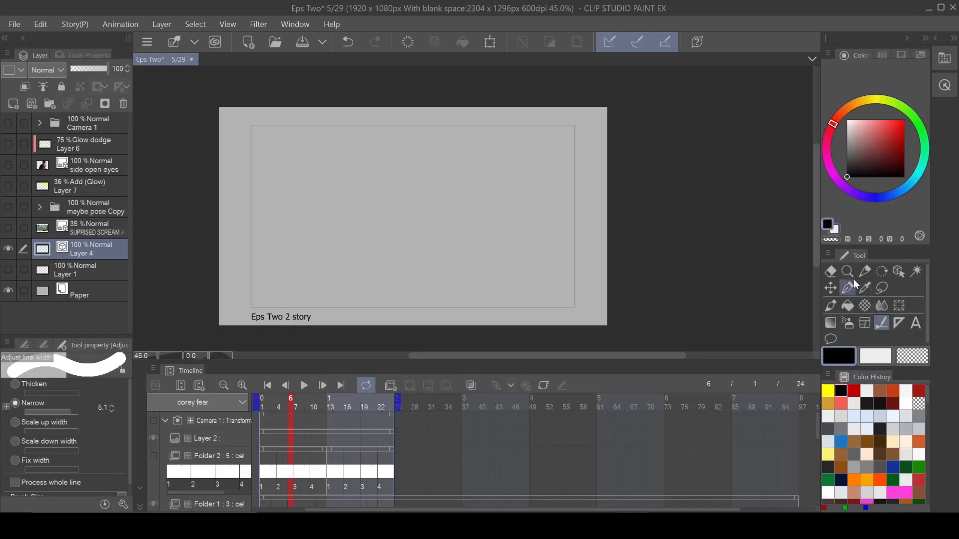
- Draw diagonal curves and a crossing line, removing the crossing line whole with the vector Eraser
{"action": "left_click", "coordinate": [865, 271]}
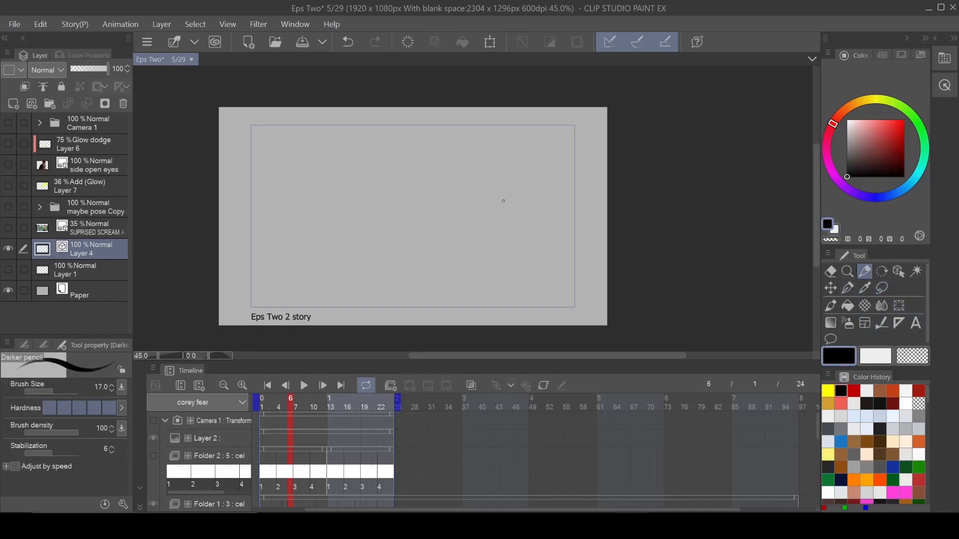
{"action": "left_click_drag", "start_coordinate": [228, 323], "coordinate": [599, 115]}
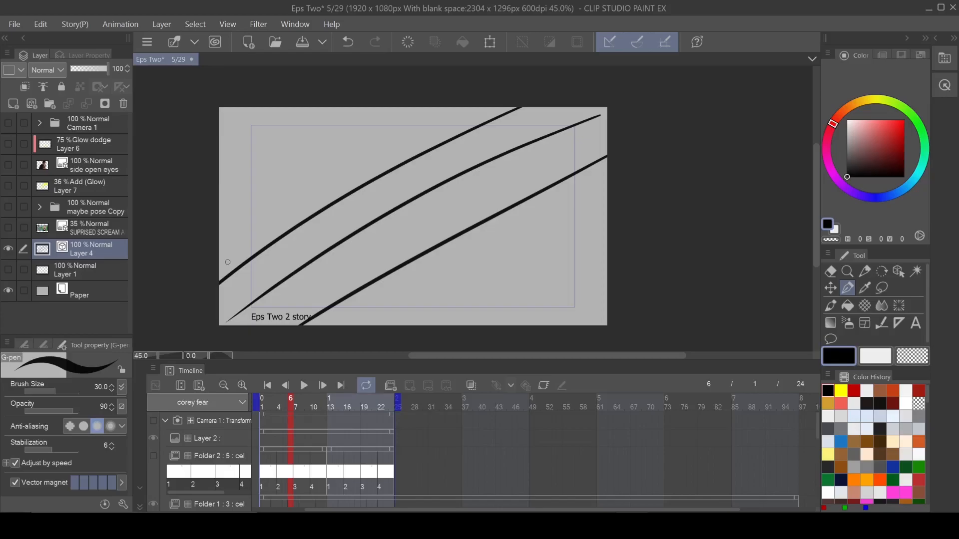
{"action": "left_click_drag", "start_coordinate": [407, 322], "coordinate": [605, 204]}
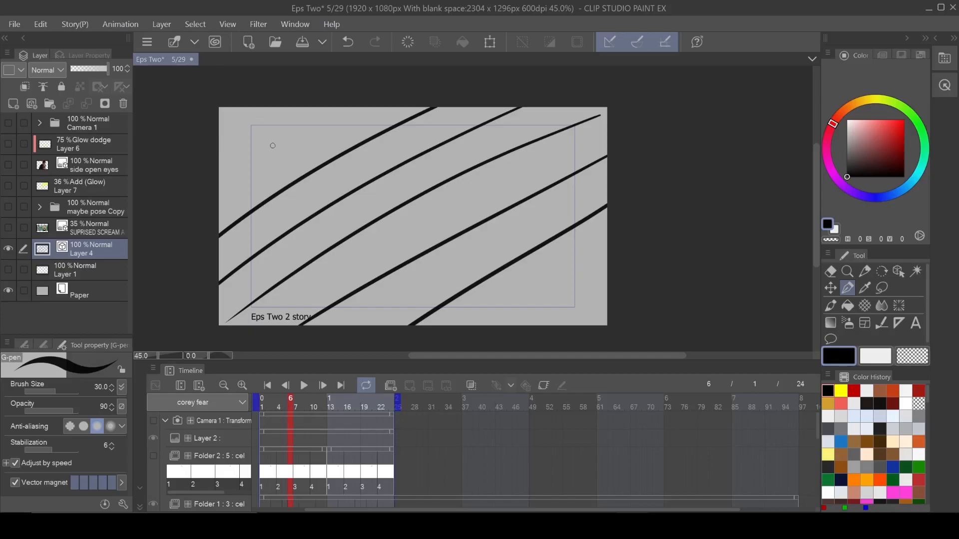
{"action": "mouse_move", "coordinate": [257, 100]}
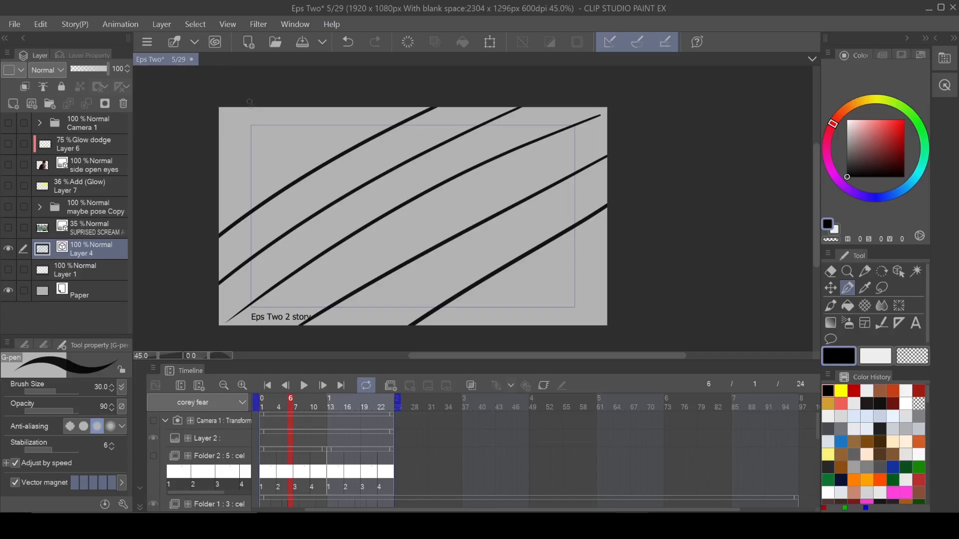
{"action": "left_click_drag", "start_coordinate": [253, 105], "coordinate": [429, 323]}
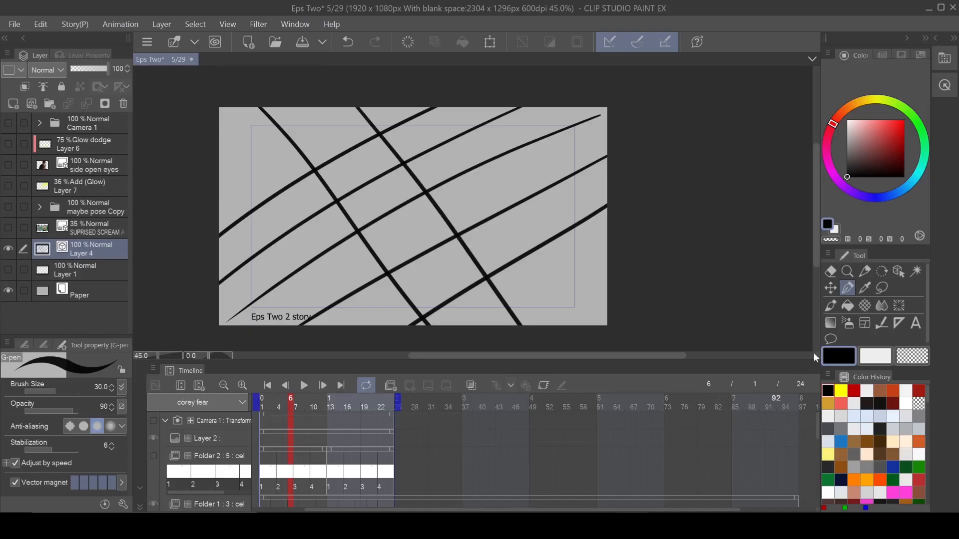
{"action": "left_click", "coordinate": [830, 271]}
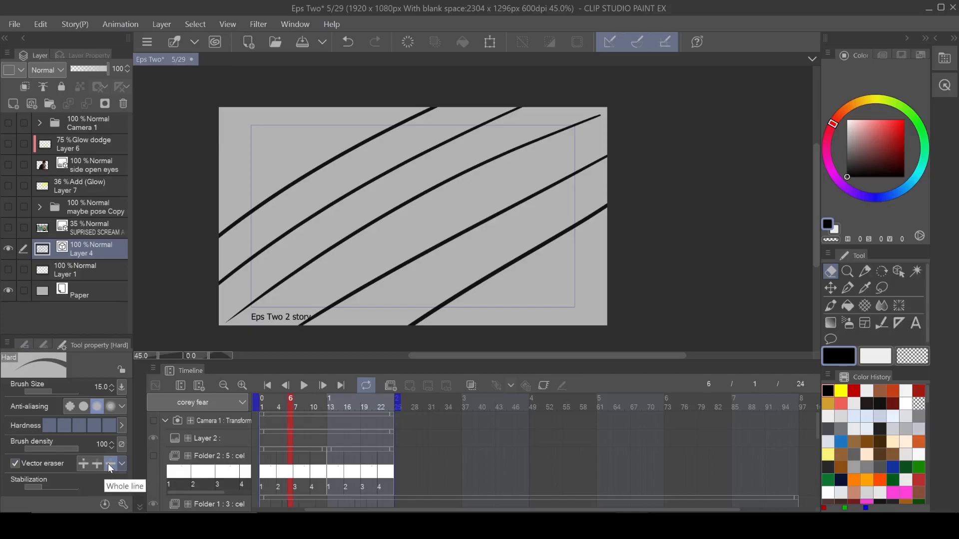
- Erase the crossing segments up to intersections and clear the remaining curves
{"action": "left_click", "coordinate": [109, 464]}
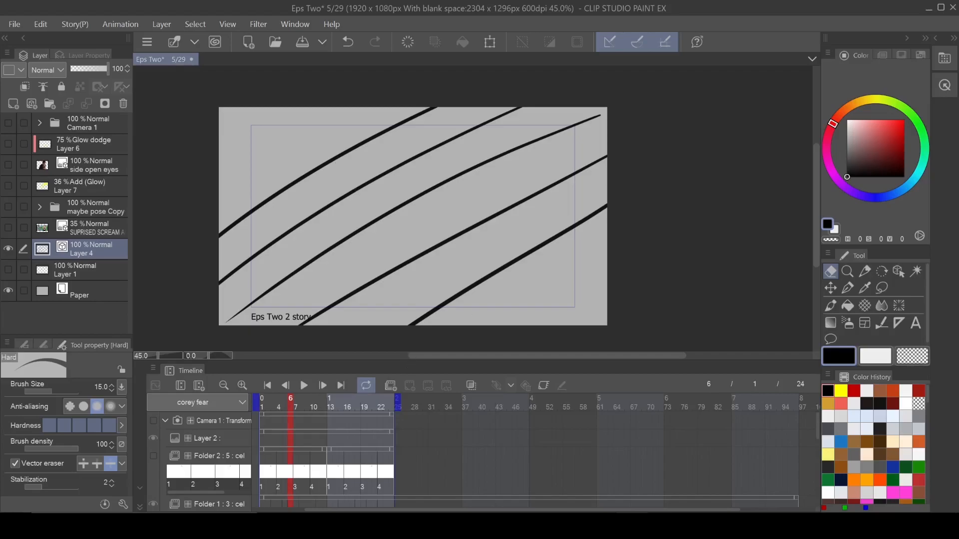
{"action": "left_click", "coordinate": [848, 288]}
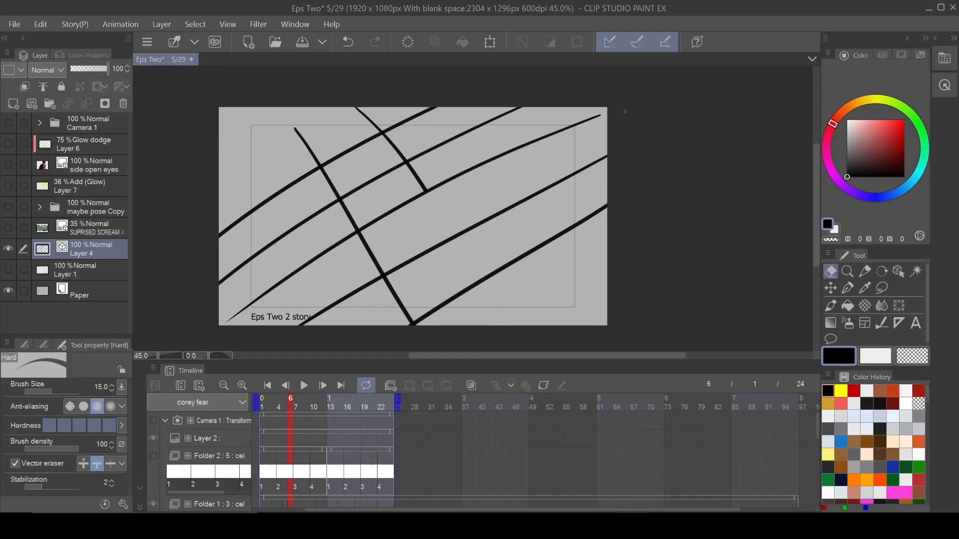
{"action": "mouse_move", "coordinate": [113, 195]}
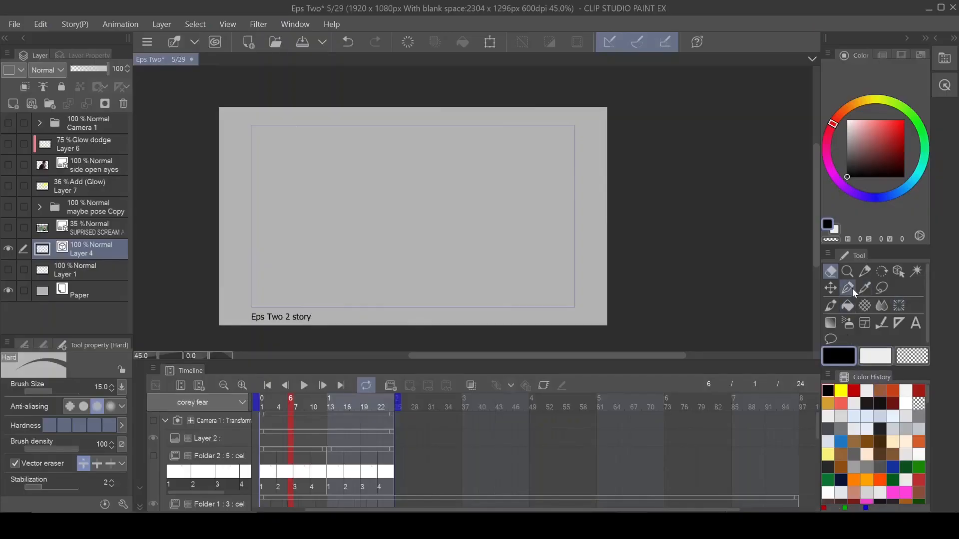
- Draw an ellipse outline near the canvas centre with the Figure tool
{"action": "left_click", "coordinate": [899, 306]}
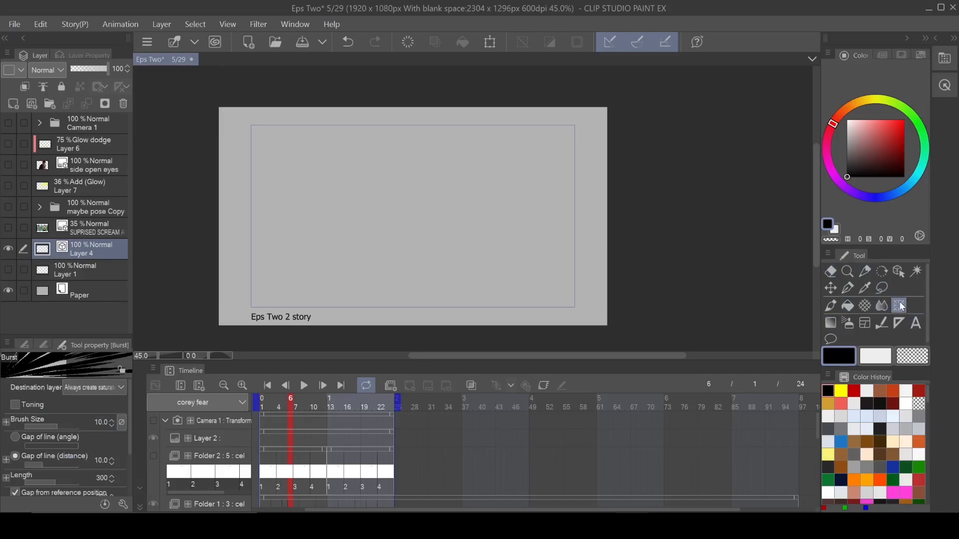
{"action": "right_click", "coordinate": [899, 304]}
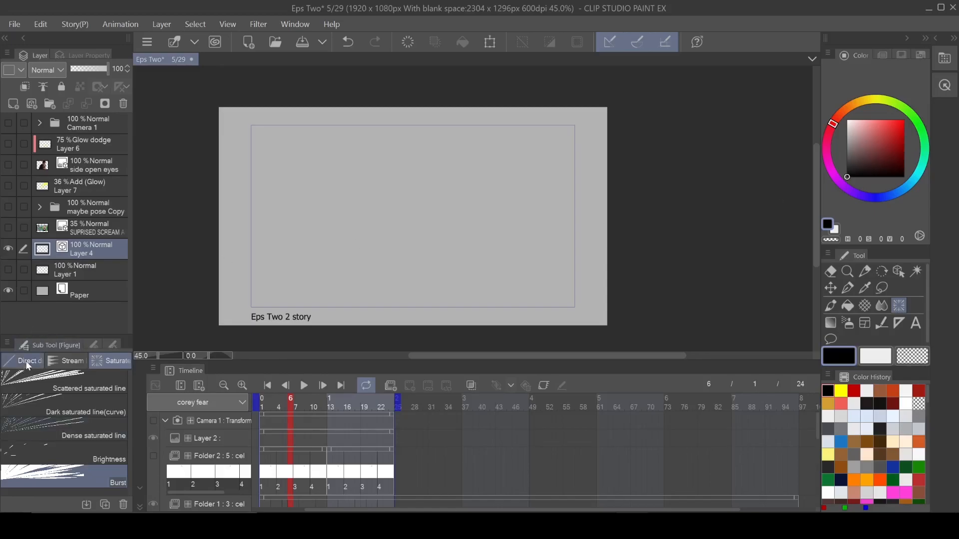
{"action": "left_click", "coordinate": [898, 305]}
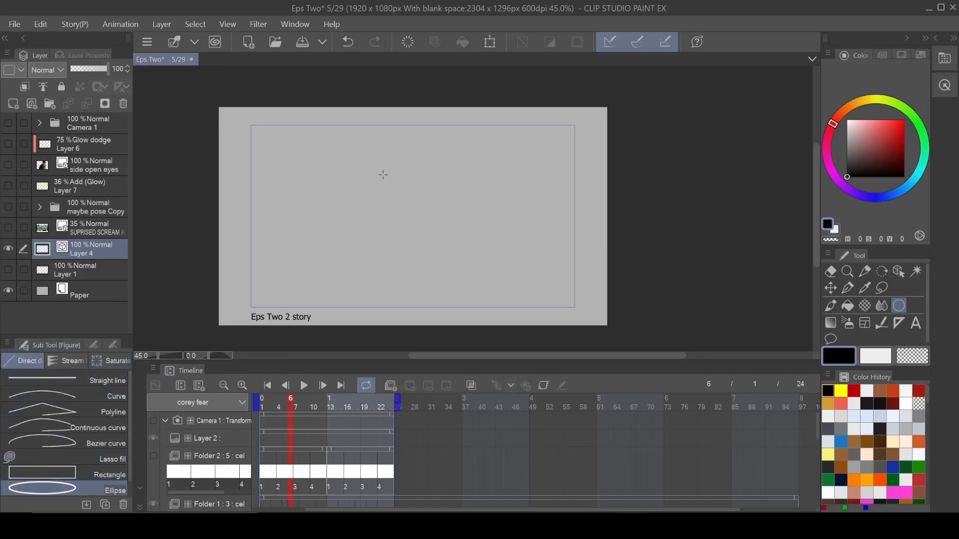
{"action": "left_click_drag", "start_coordinate": [382, 175], "coordinate": [466, 252]}
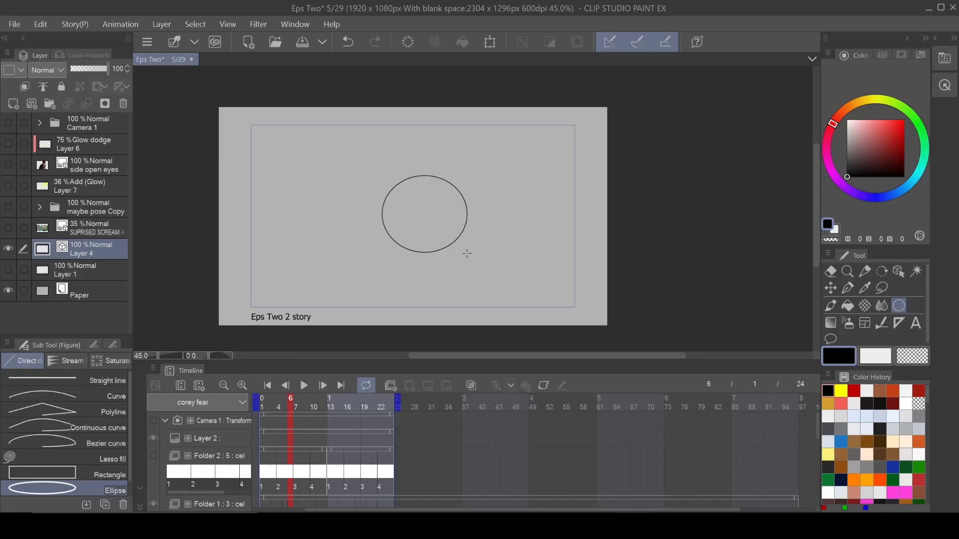
{"action": "mouse_move", "coordinate": [392, 69]}
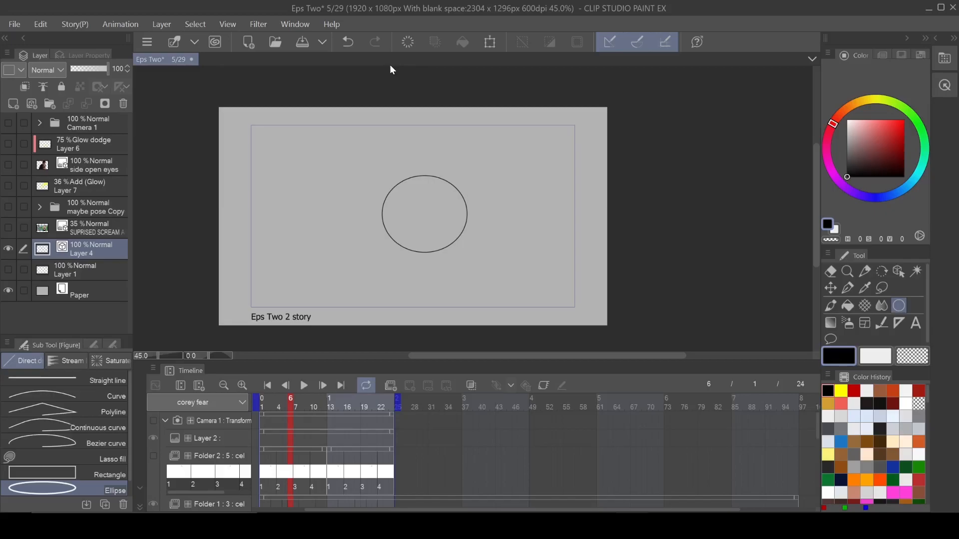
{"action": "mouse_move", "coordinate": [108, 281]}
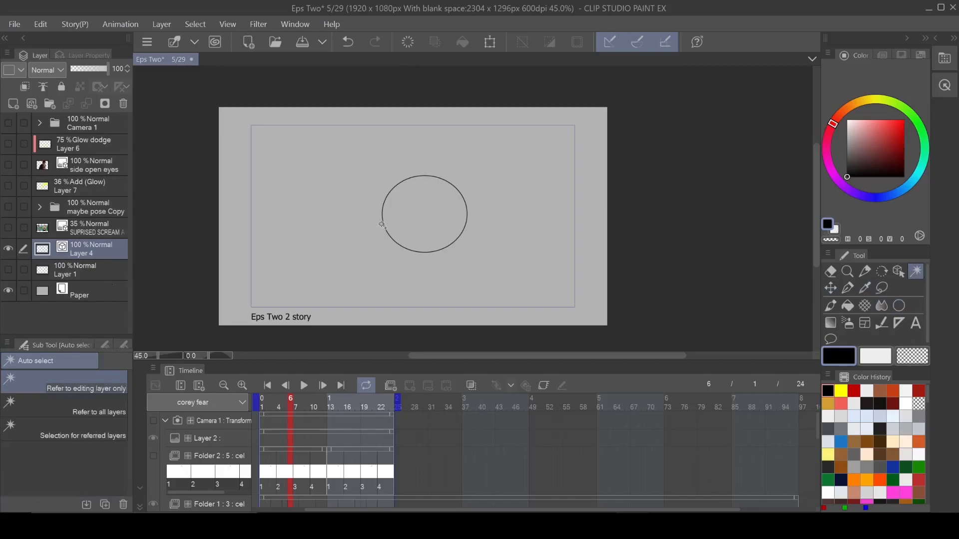
- Auto-select inside the circle and fill it reddish-brown on a new layer
{"action": "left_click", "coordinate": [109, 270]}
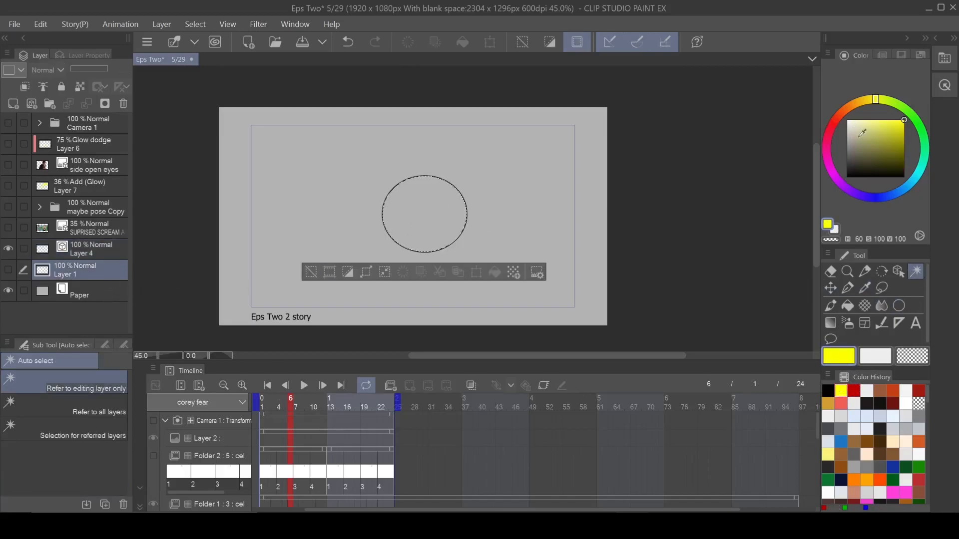
{"action": "left_click", "coordinate": [892, 141]}
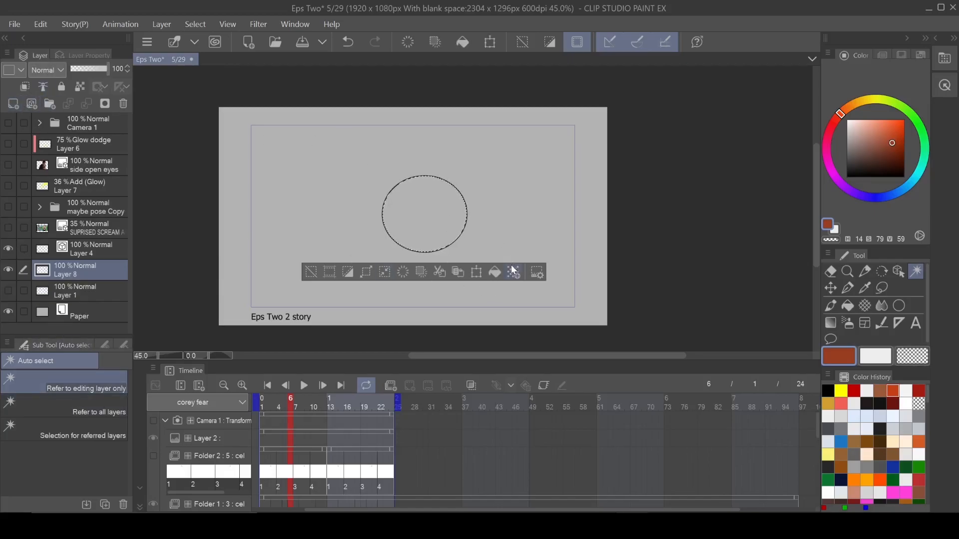
{"action": "left_click", "coordinate": [513, 272]}
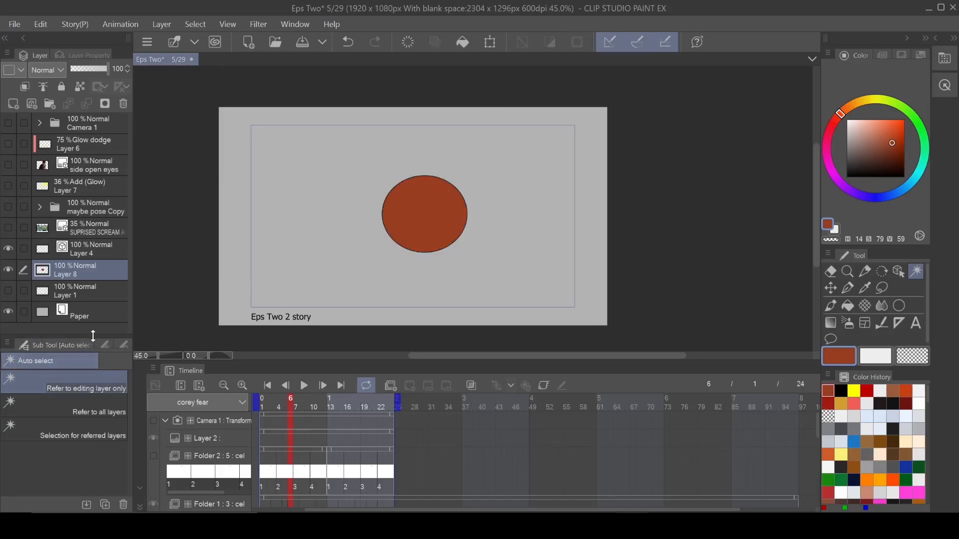
{"action": "mouse_move", "coordinate": [87, 277]}
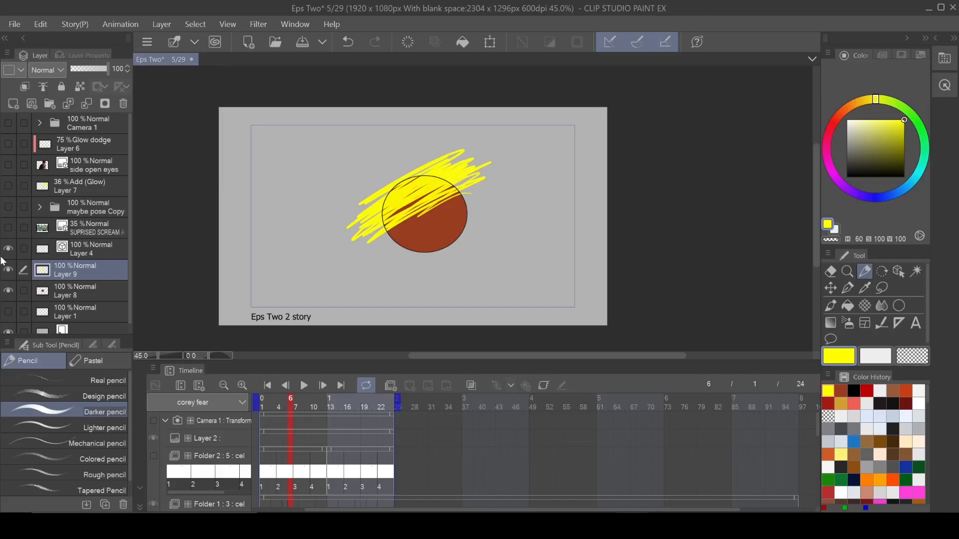
- Try Soft light, Hard light and Overlay blending modes on the scribble layer
{"action": "left_click", "coordinate": [47, 69]}
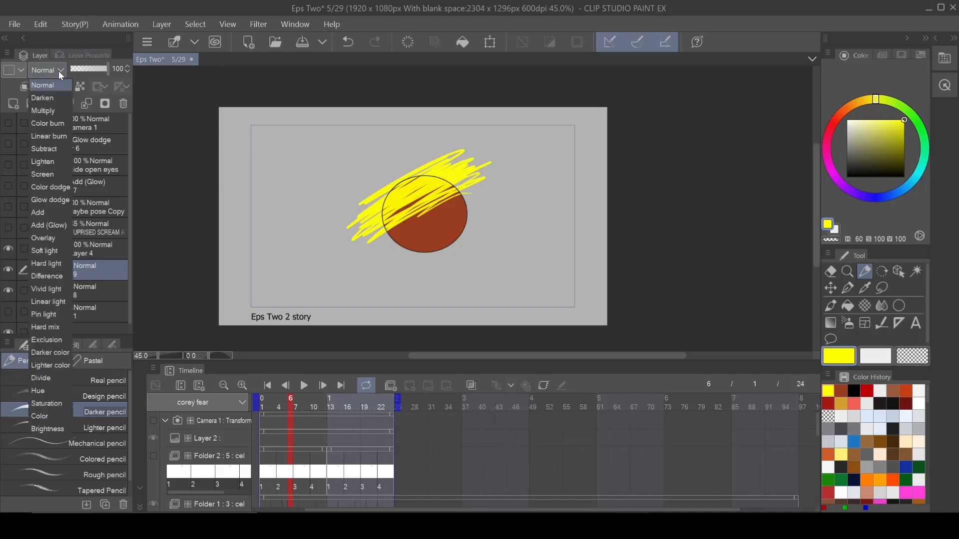
{"action": "left_click", "coordinate": [45, 250]}
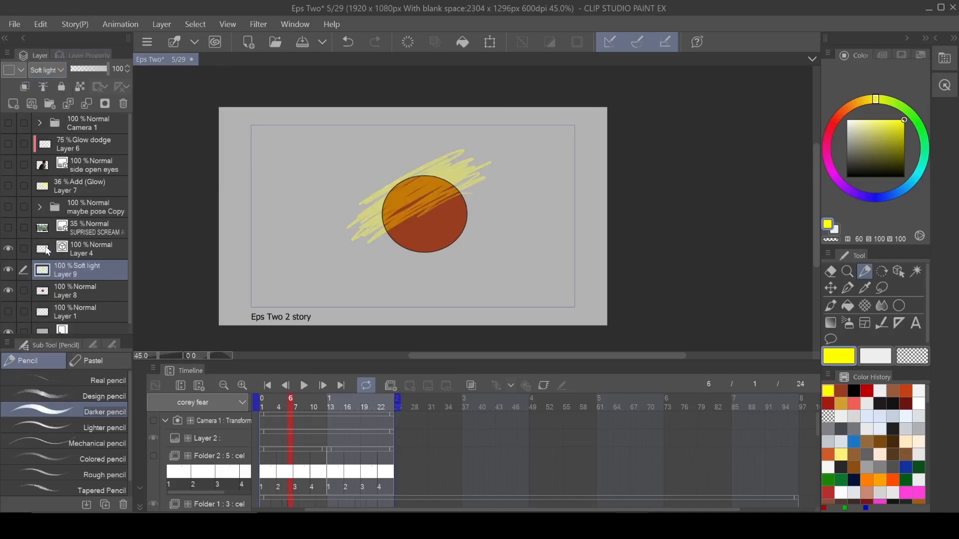
{"action": "left_click", "coordinate": [46, 70]}
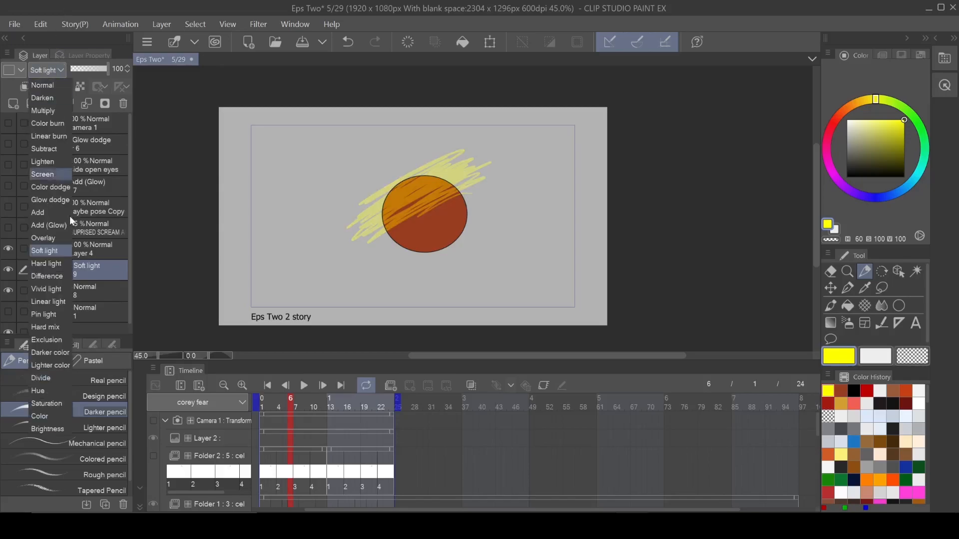
{"action": "left_click", "coordinate": [46, 263]}
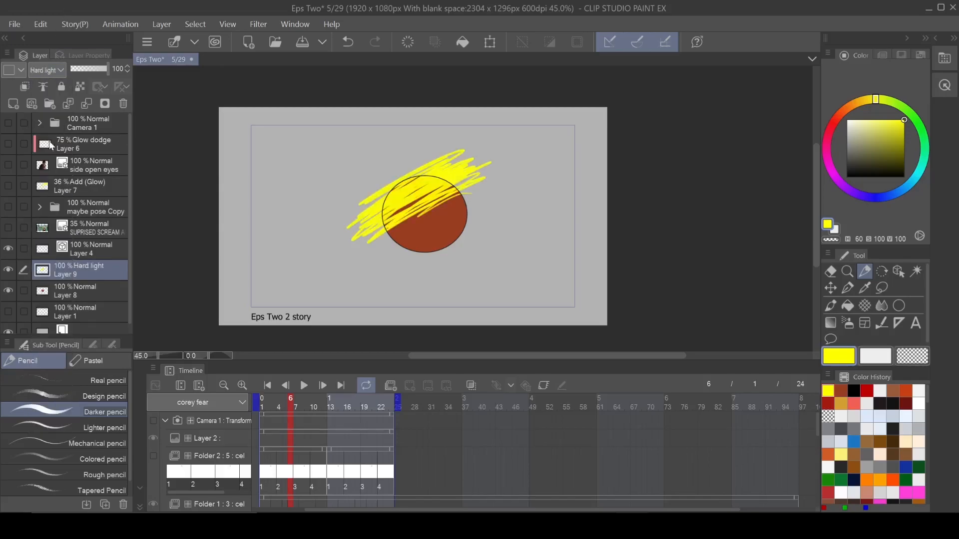
{"action": "left_click", "coordinate": [45, 69]}
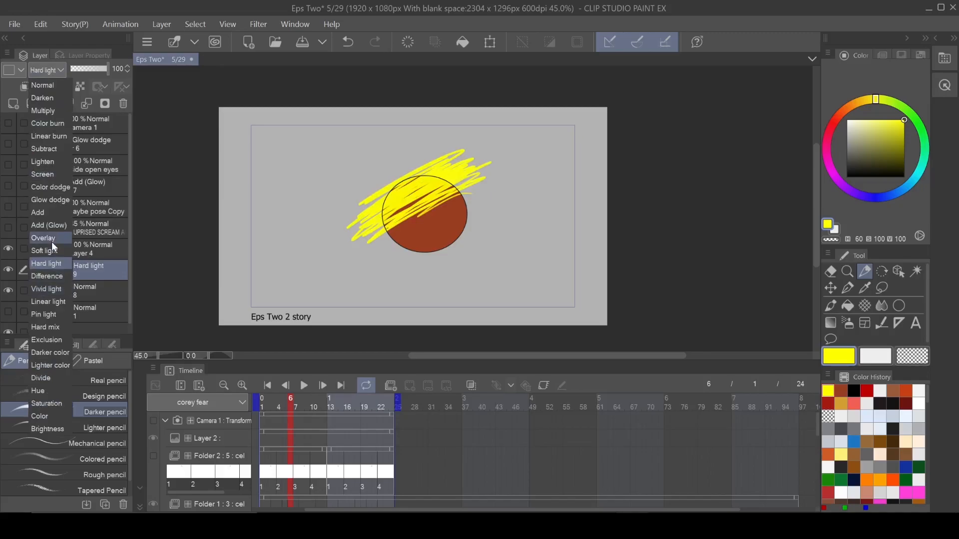
{"action": "left_click", "coordinate": [43, 239]}
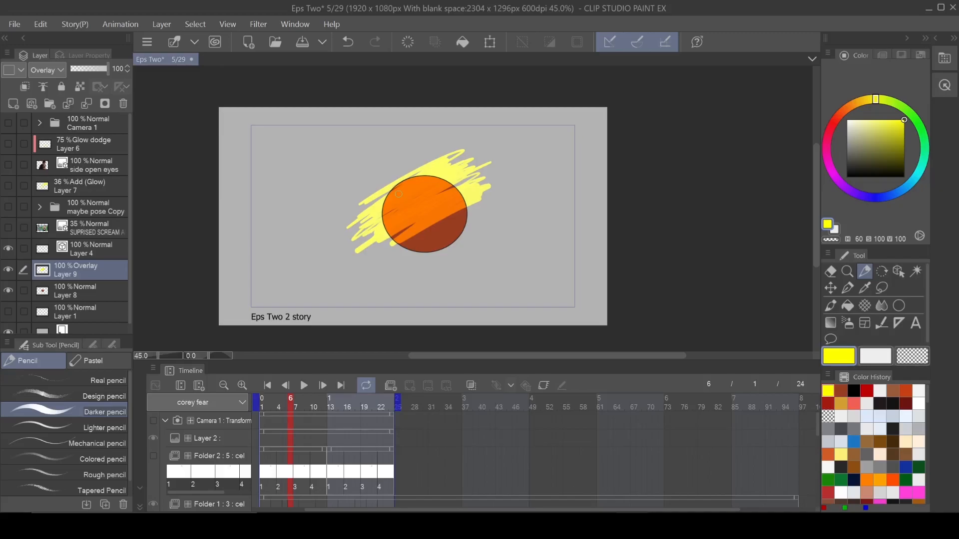
- Try Darken and Multiply, then switch the scribble layer to Screen
{"action": "left_click", "coordinate": [46, 69]}
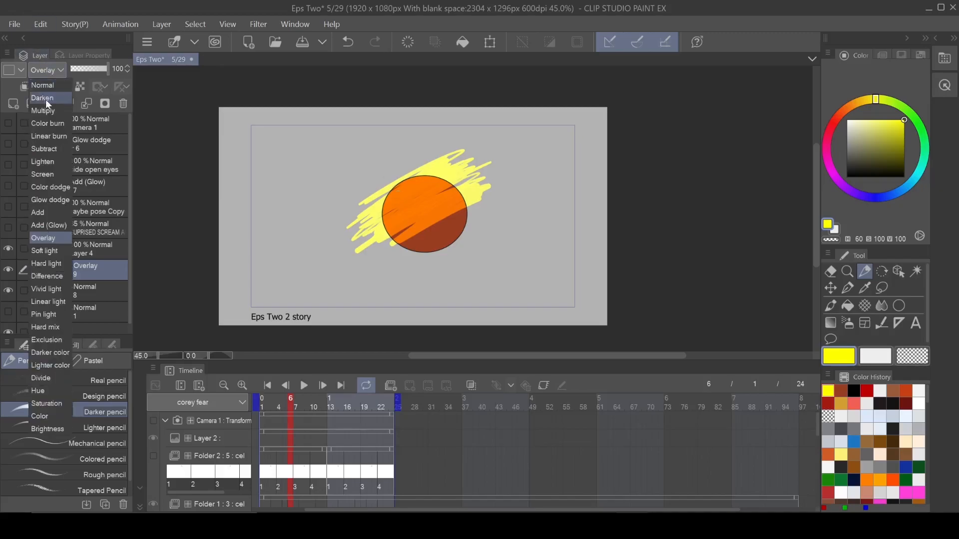
{"action": "left_click", "coordinate": [42, 98]}
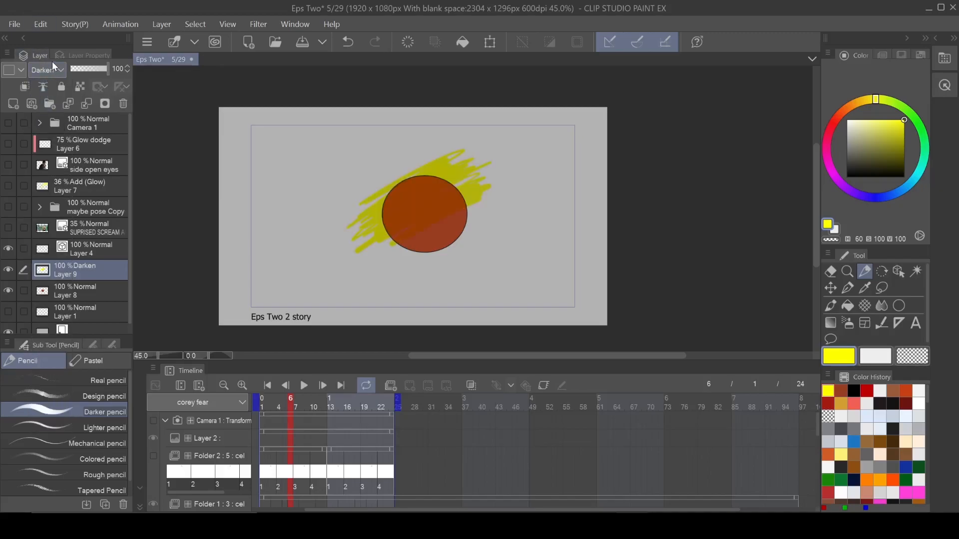
{"action": "left_click", "coordinate": [47, 69]}
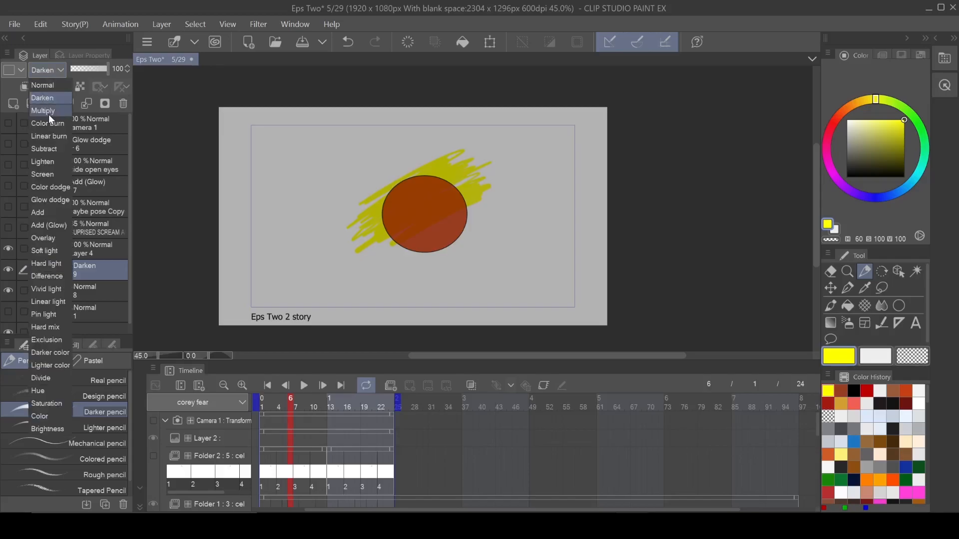
{"action": "left_click", "coordinate": [42, 111]}
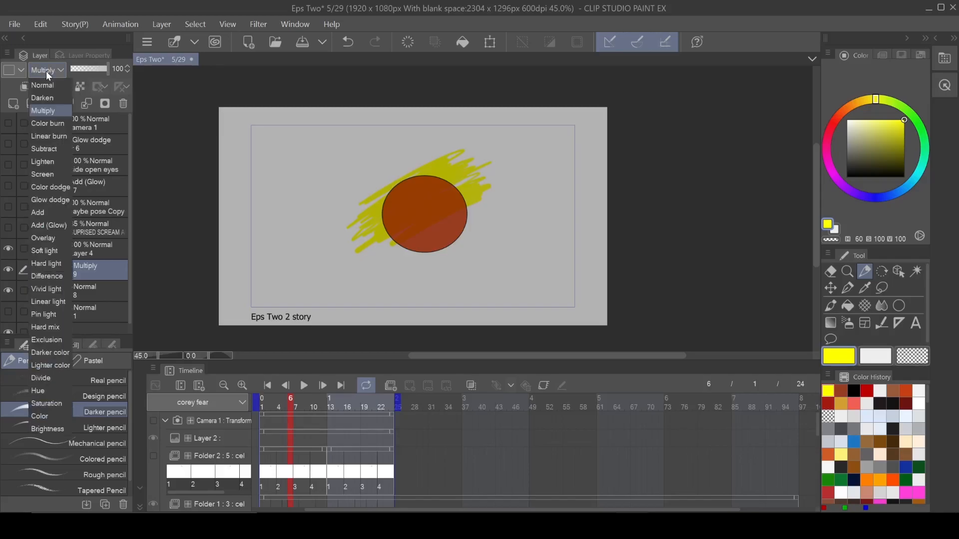
{"action": "mouse_move", "coordinate": [42, 174]}
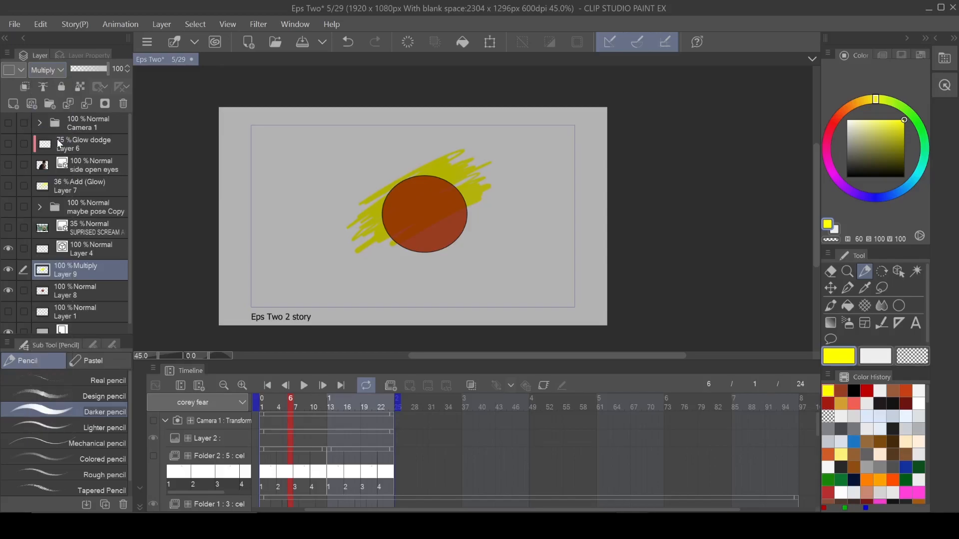
{"action": "left_click", "coordinate": [43, 70]}
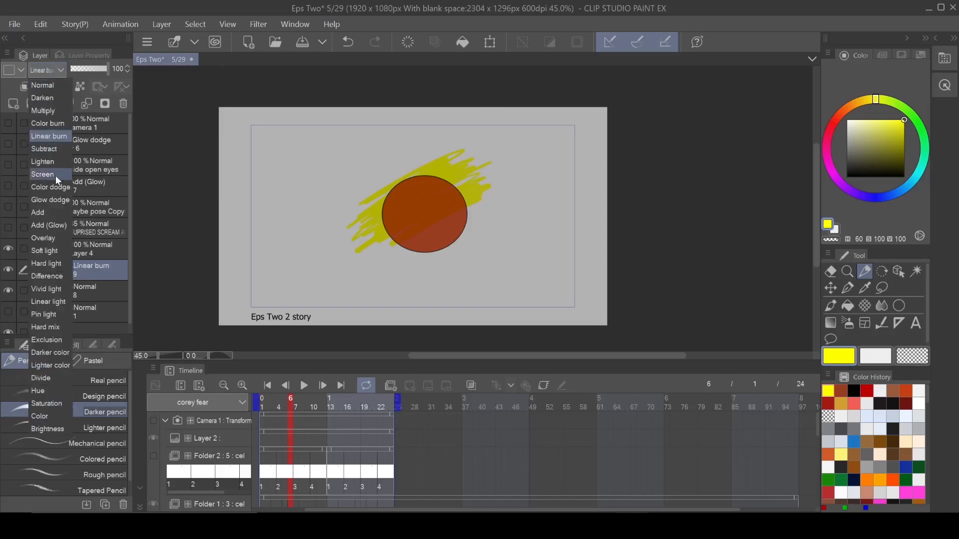
{"action": "left_click", "coordinate": [42, 174]}
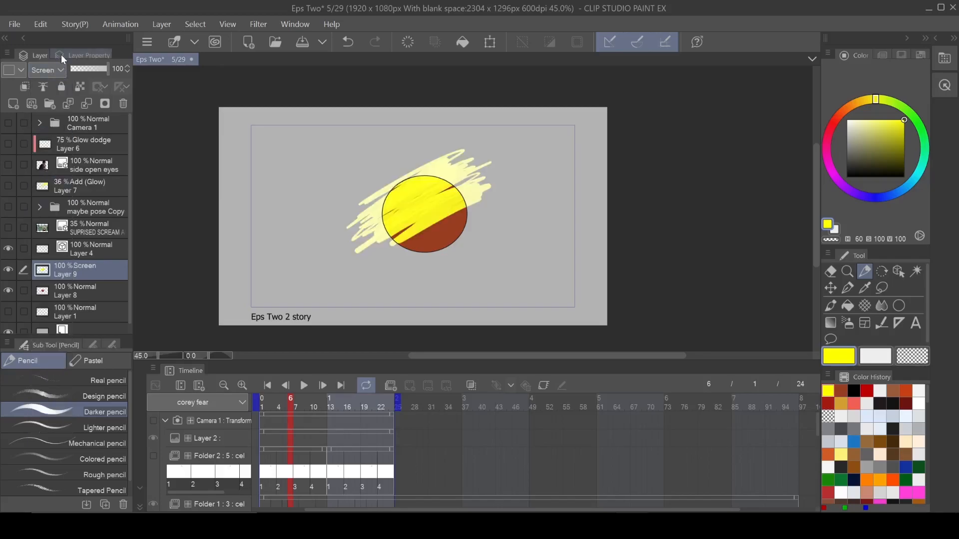
- Reconsider the blending modes and settle the scribble layer on Screen
{"action": "left_click", "coordinate": [43, 69]}
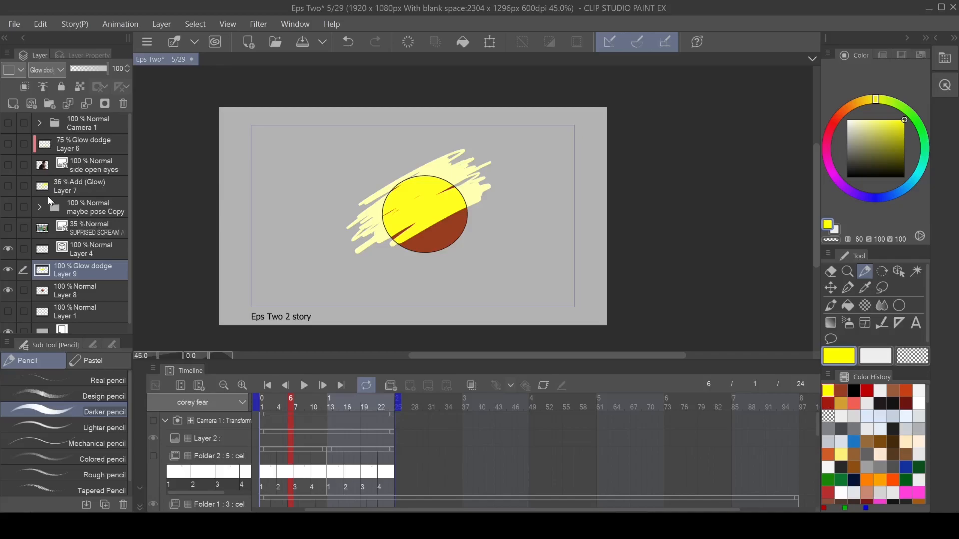
{"action": "left_click", "coordinate": [46, 70]}
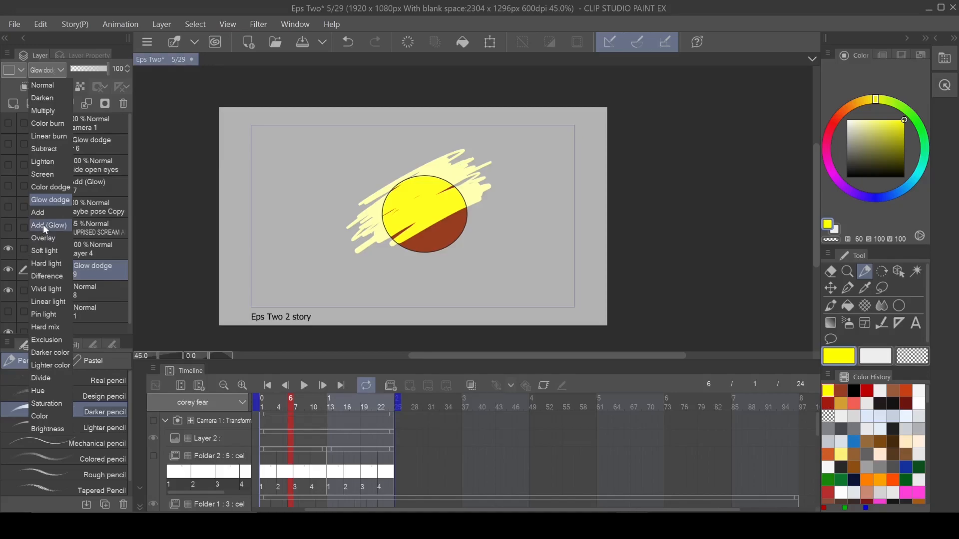
{"action": "mouse_move", "coordinate": [50, 187]}
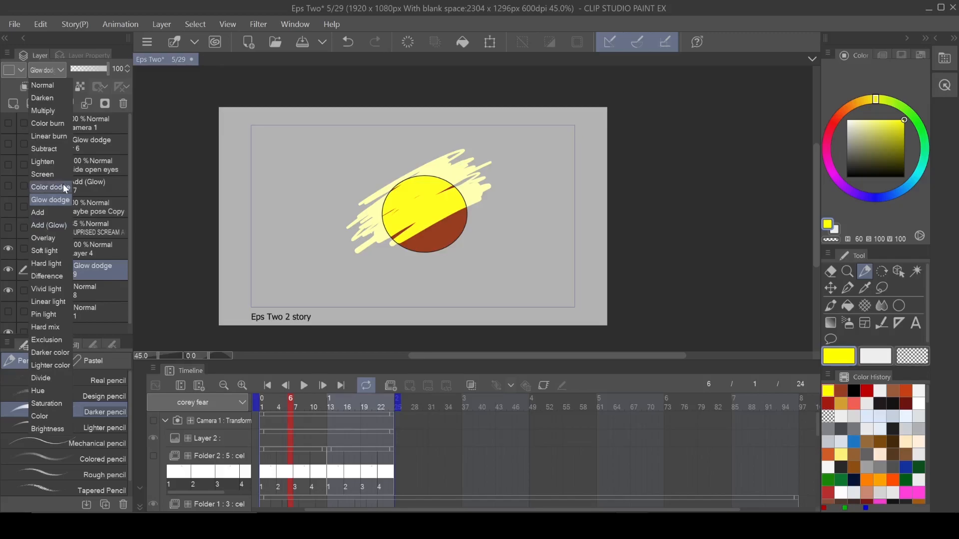
{"action": "left_click", "coordinate": [42, 173]}
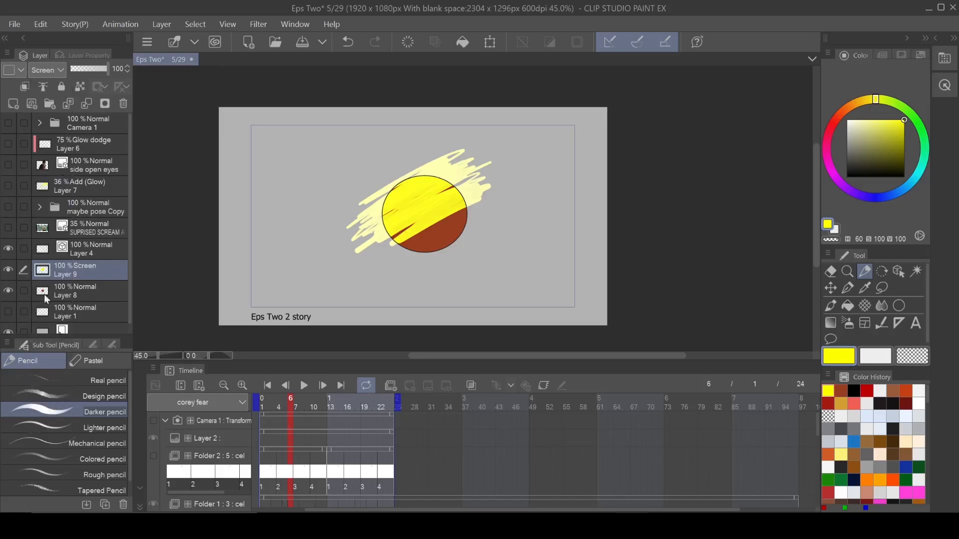
{"action": "mouse_move", "coordinate": [88, 287]}
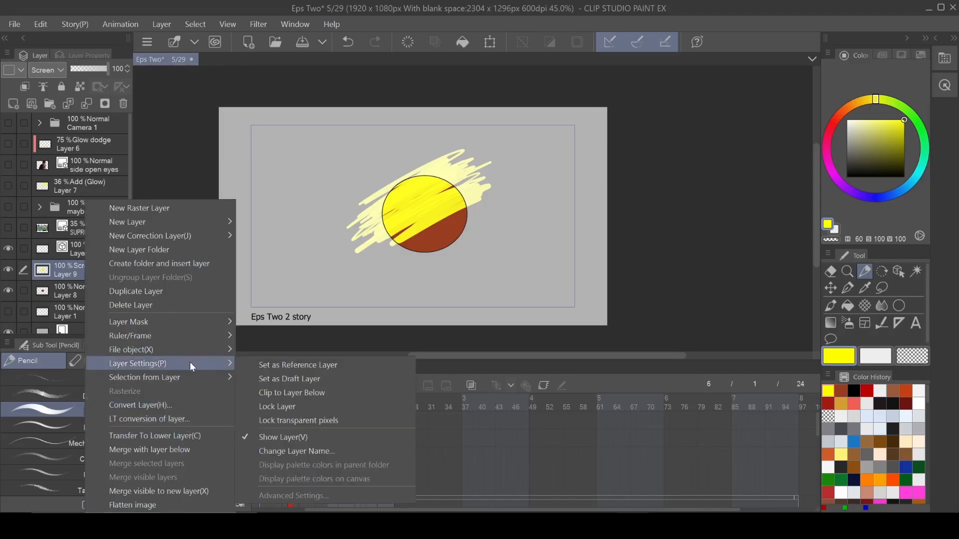
{"action": "mouse_move", "coordinate": [329, 396]}
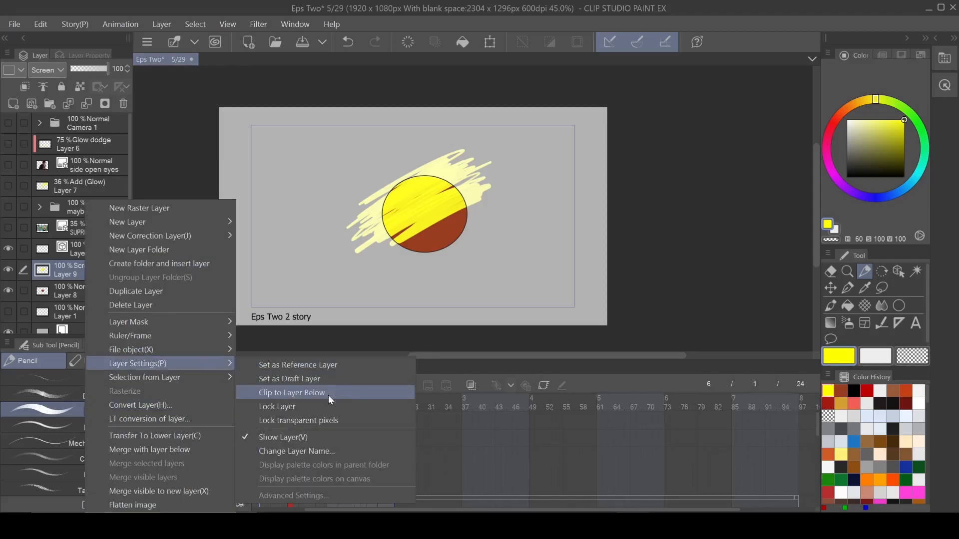
- Clip the scribble layer to the circle below and set it to Add (Glow)
{"action": "left_click", "coordinate": [291, 392]}
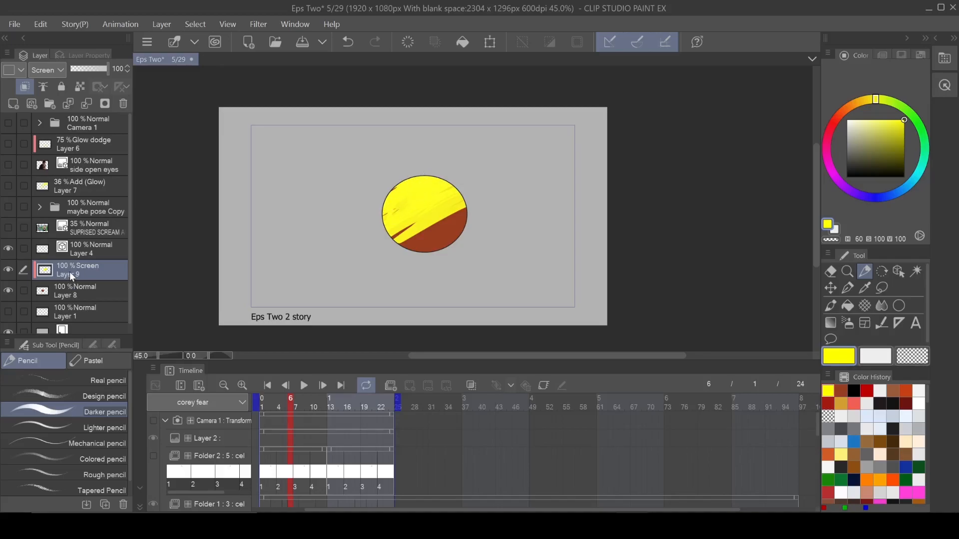
{"action": "left_click", "coordinate": [46, 70]}
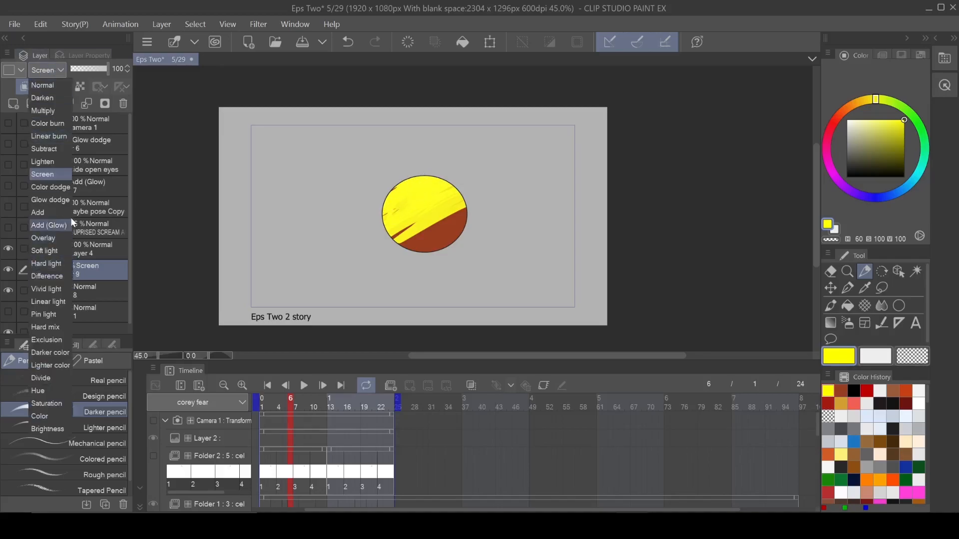
{"action": "left_click", "coordinate": [48, 225]}
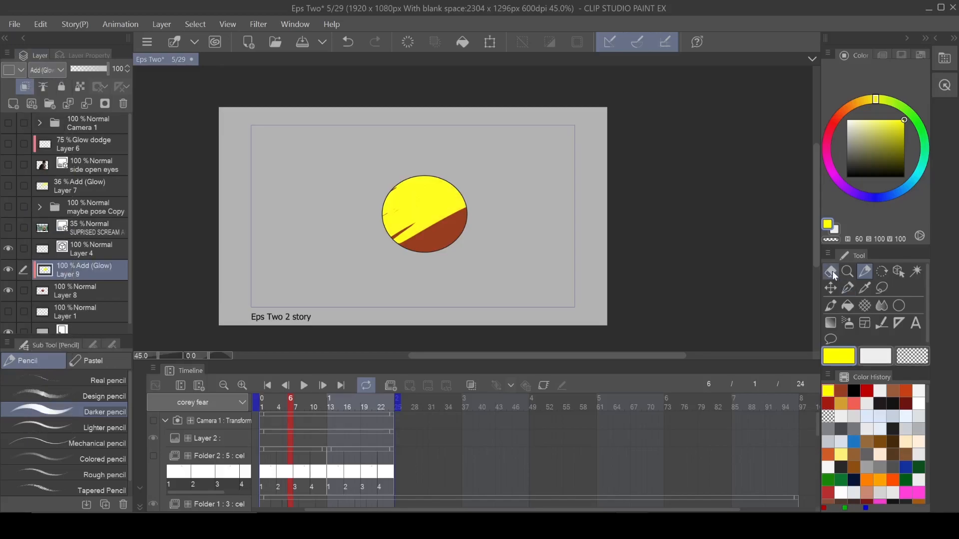
{"action": "left_click", "coordinate": [293, 24]}
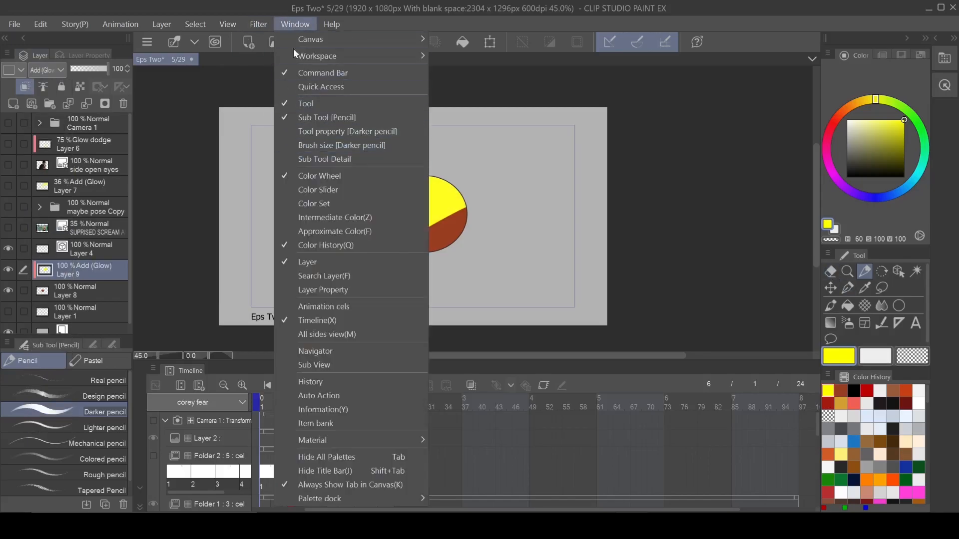
- Apply a Gaussian blur of about 75 strength to the highlight layer
{"action": "left_click", "coordinate": [257, 23]}
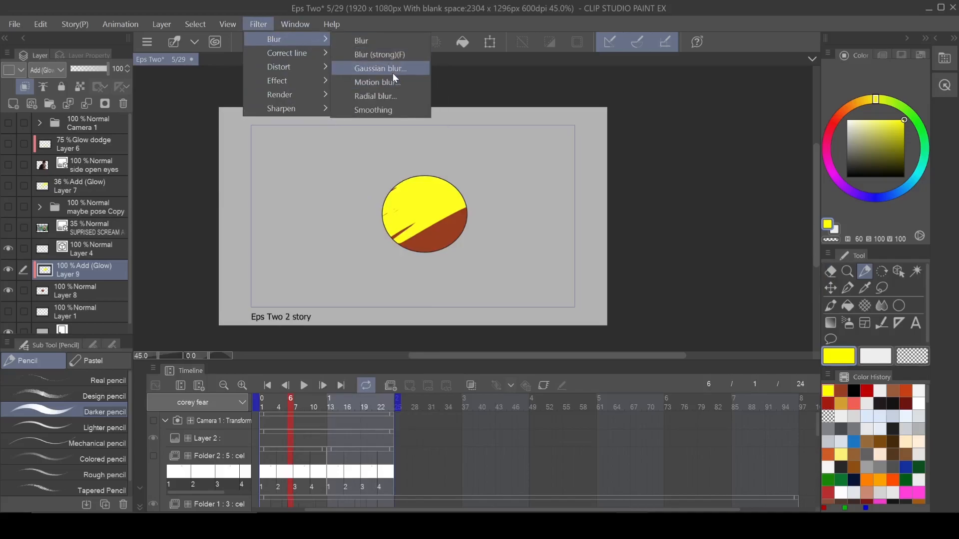
{"action": "left_click", "coordinate": [379, 68]}
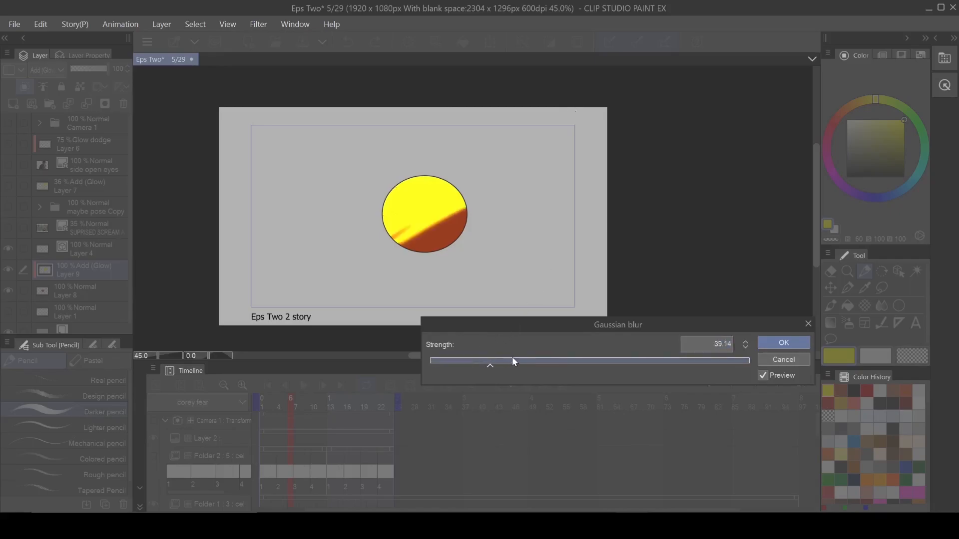
{"action": "left_click_drag", "start_coordinate": [489, 361], "coordinate": [553, 361]}
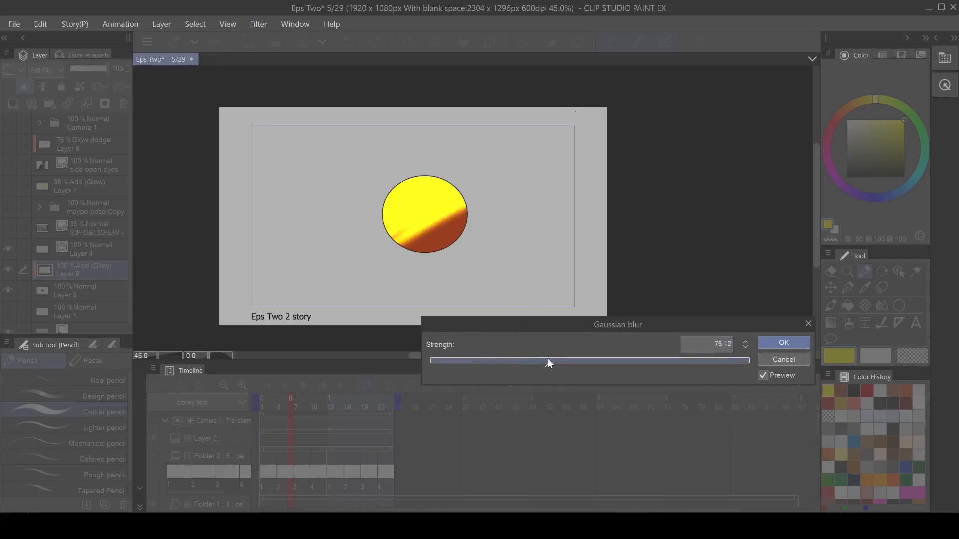
{"action": "left_click_drag", "start_coordinate": [551, 360], "coordinate": [543, 360]}
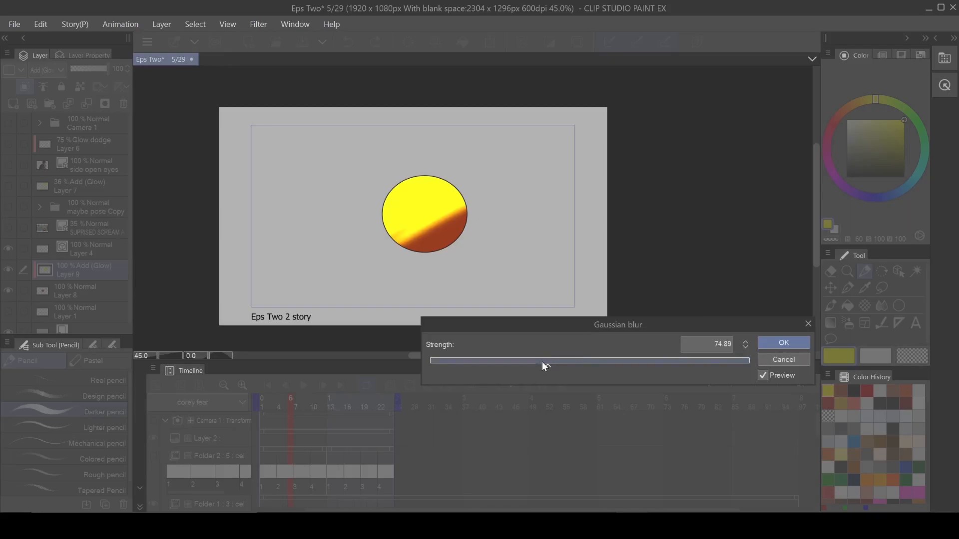
{"action": "left_click_drag", "start_coordinate": [544, 360], "coordinate": [537, 360]}
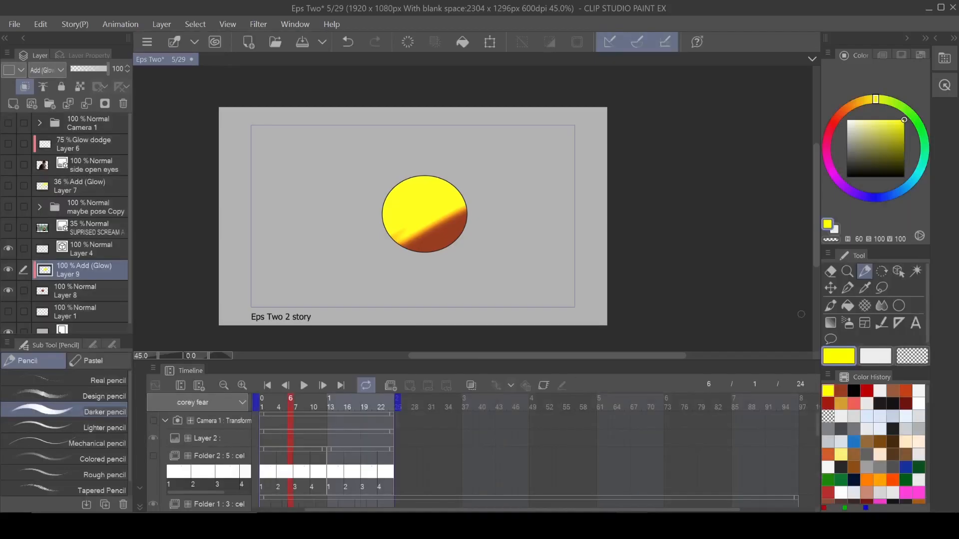
{"action": "left_click", "coordinate": [92, 249]}
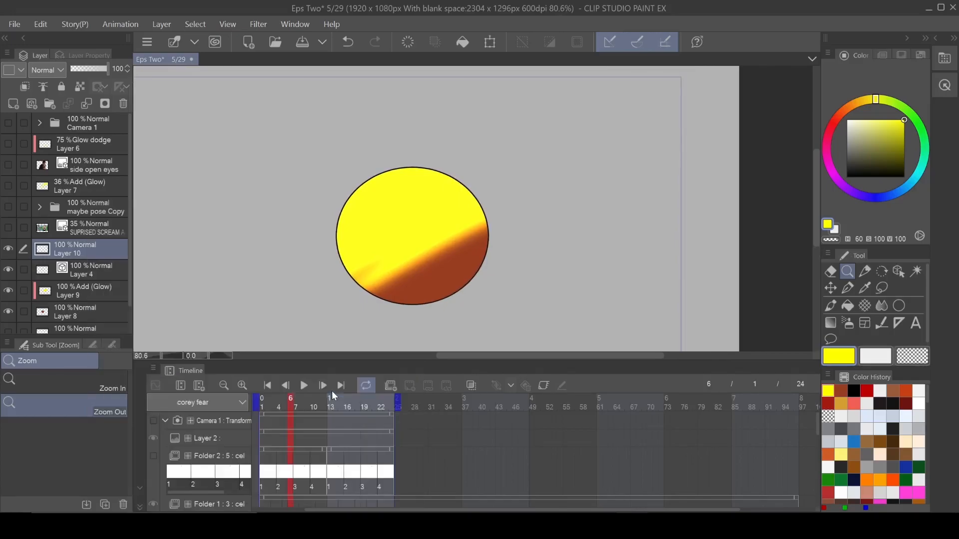
- Draw a thin G-pen stroke along the circle's edge on a new layer
{"action": "left_click", "coordinate": [847, 322]}
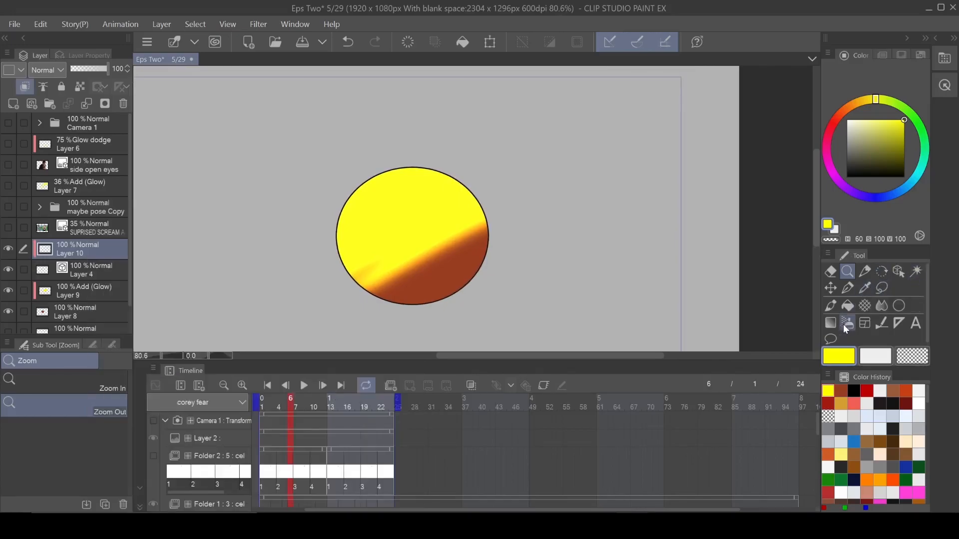
{"action": "left_click", "coordinate": [848, 287]}
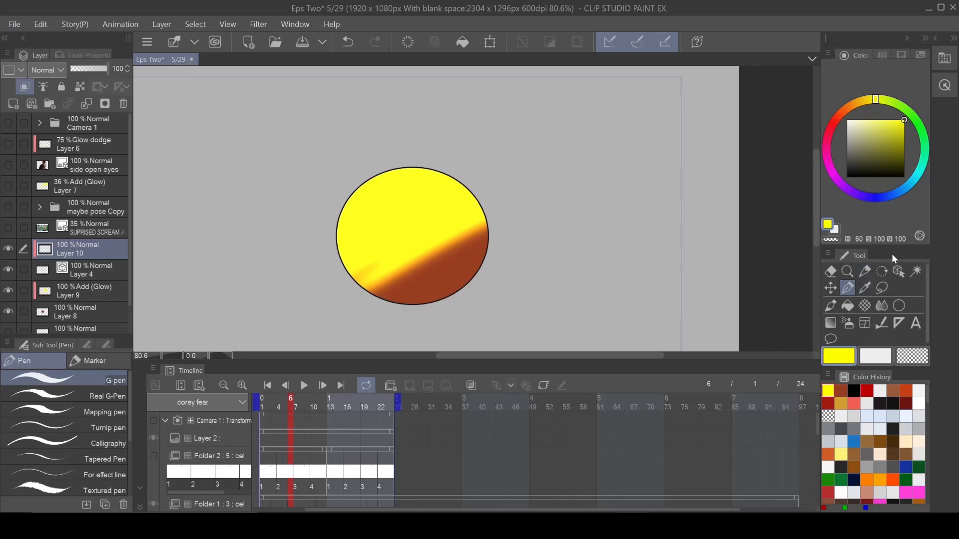
{"action": "left_click_drag", "start_coordinate": [391, 168], "coordinate": [357, 193]}
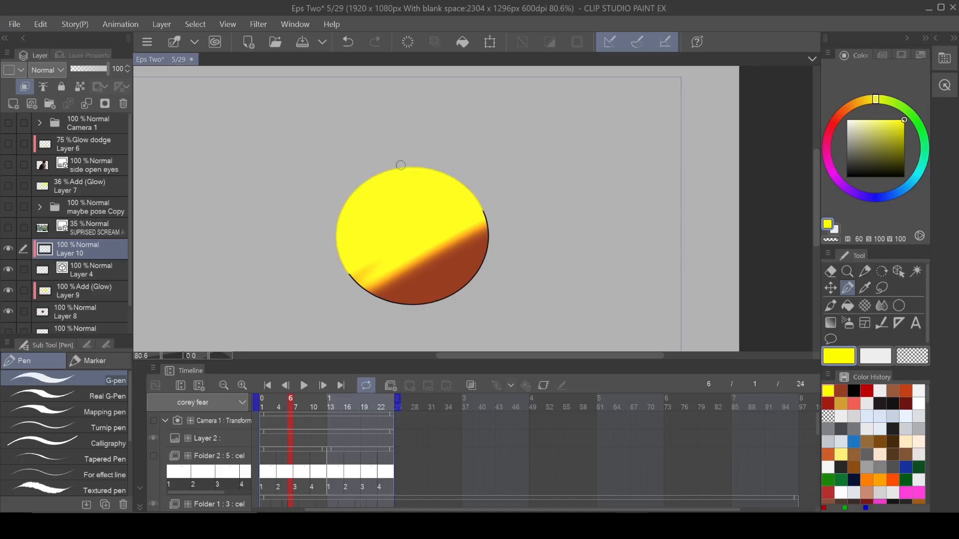
{"action": "mouse_move", "coordinate": [342, 254]}
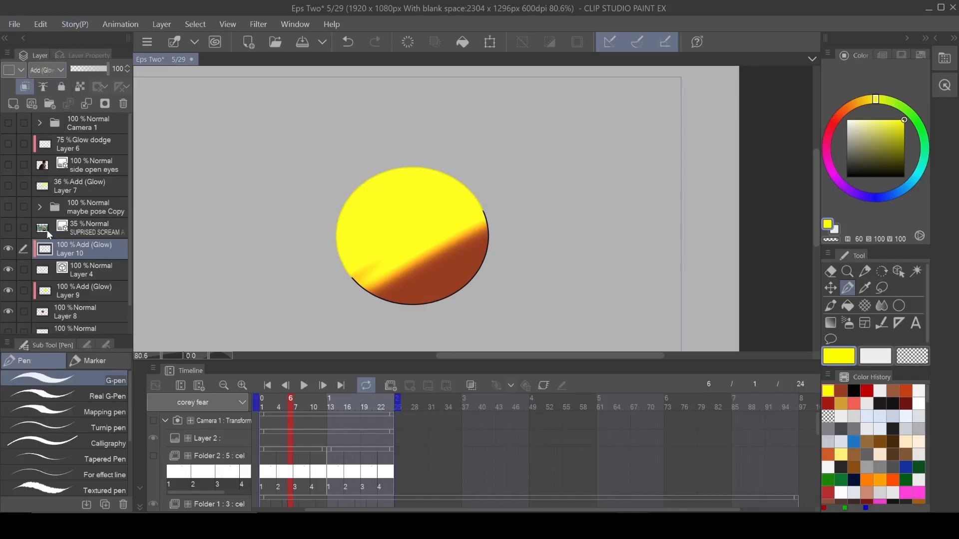
- Try plain Add on the edge-stroke layer, then settle on Add (Glow)
{"action": "left_click", "coordinate": [46, 70]}
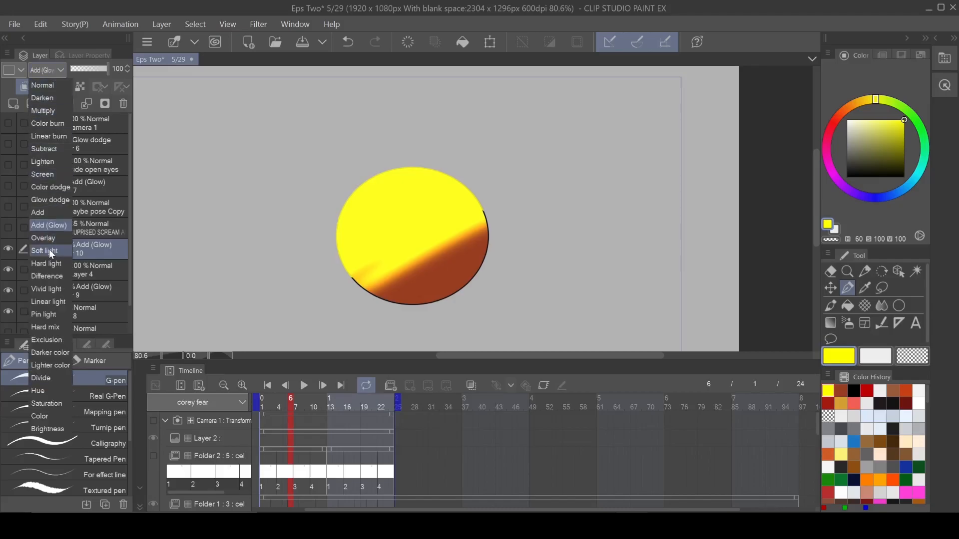
{"action": "left_click", "coordinate": [43, 238]}
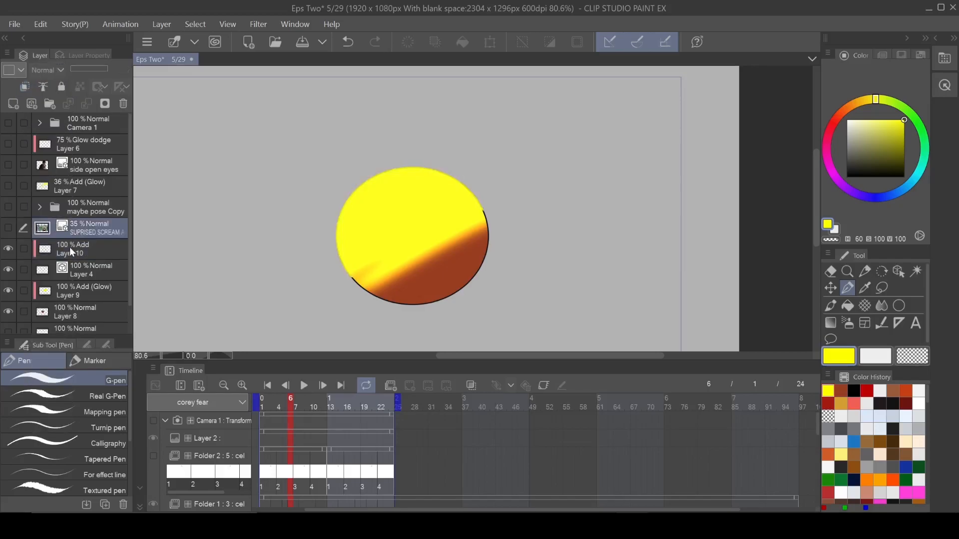
{"action": "left_click", "coordinate": [47, 70]}
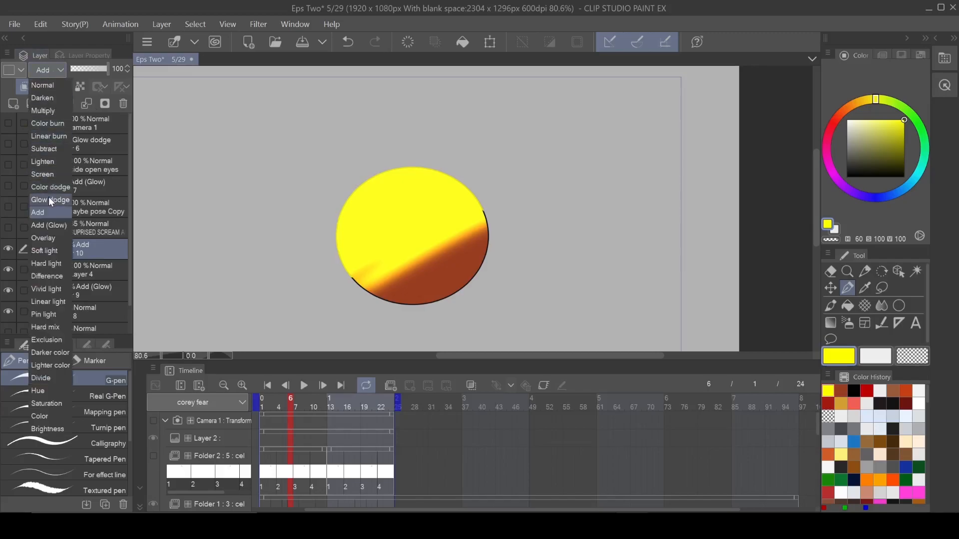
{"action": "left_click", "coordinate": [49, 200]}
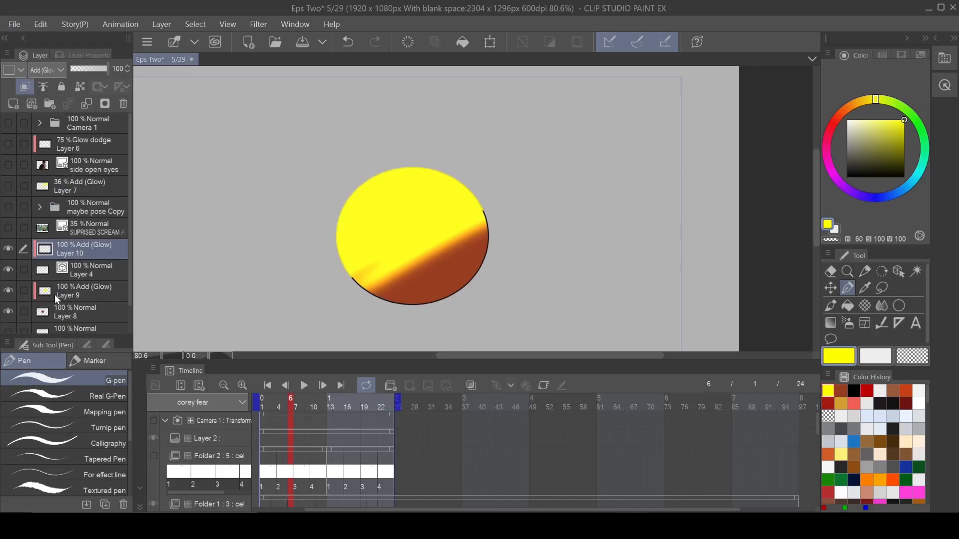
{"action": "left_click", "coordinate": [75, 322]}
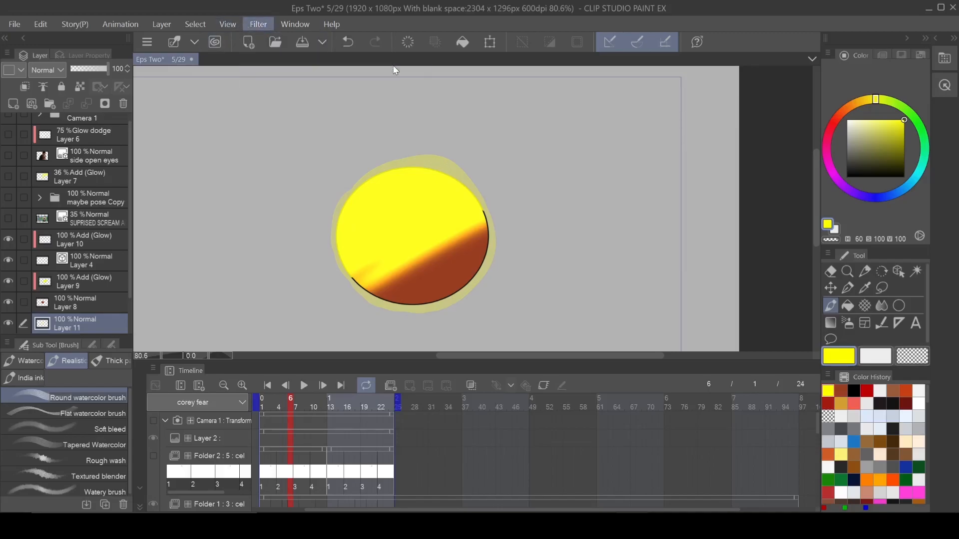
- Apply a Gaussian blur of about 61 to the yellow halo layer
{"action": "left_click", "coordinate": [258, 24]}
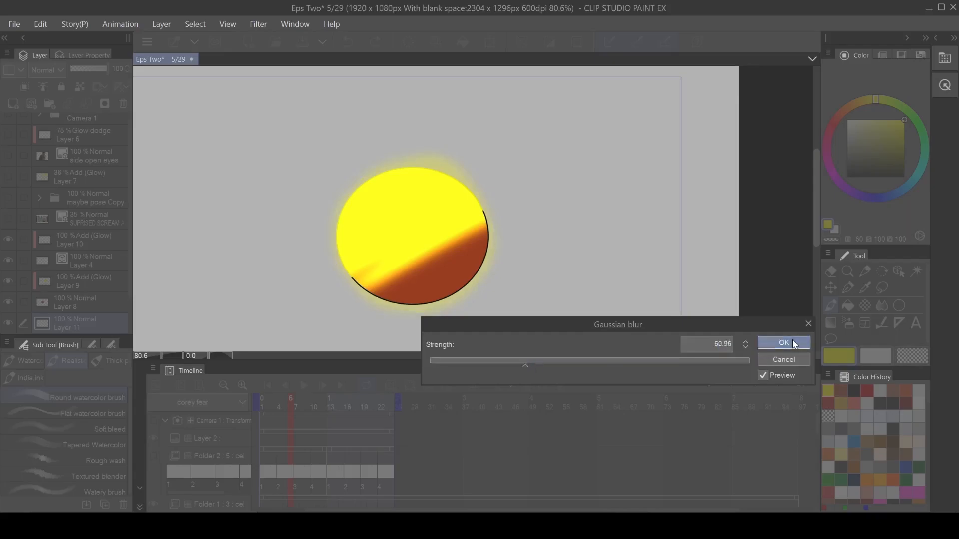
{"action": "left_click", "coordinate": [783, 342]}
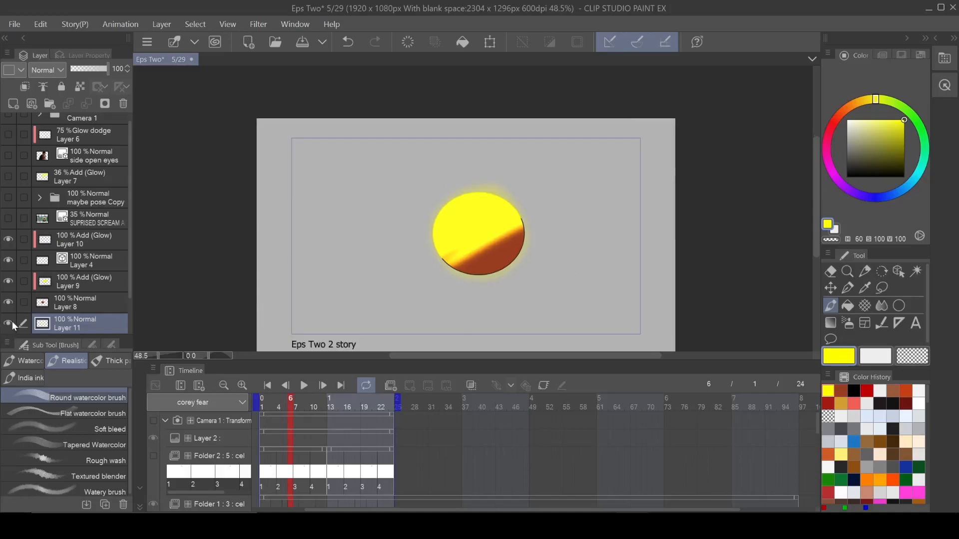
- Set the Paper layer colour to dark grey behind the glowing circle
{"action": "scroll", "scroll_direction": "down", "scroll_amount": 3}
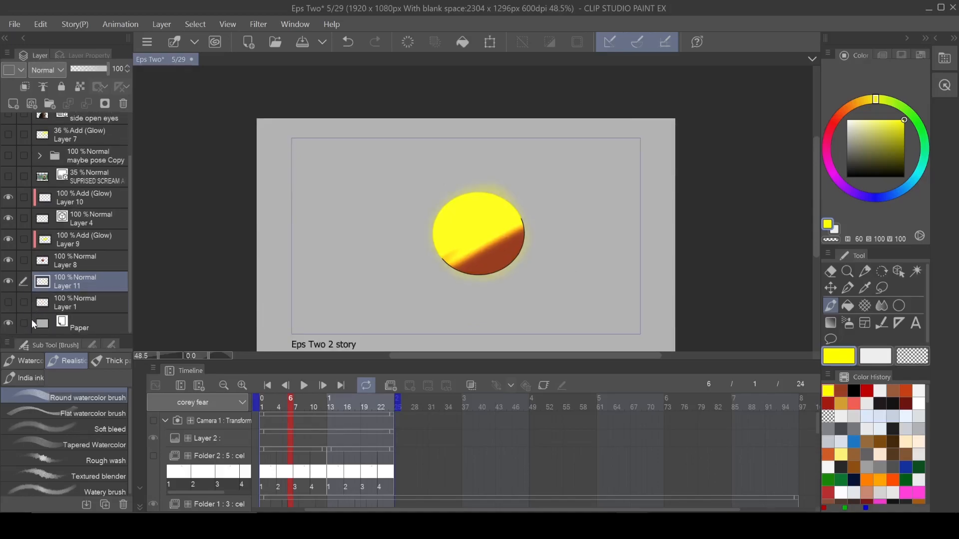
{"action": "left_click", "coordinate": [78, 327]}
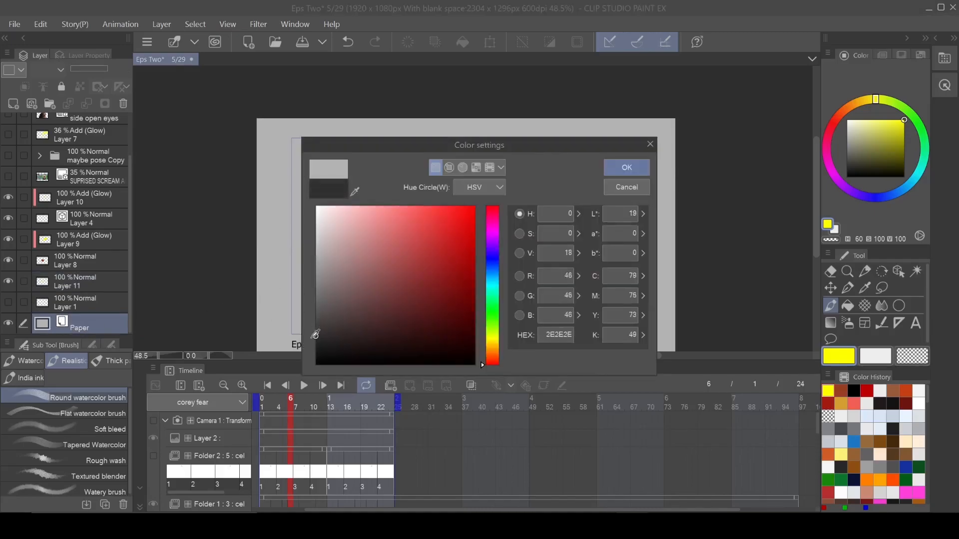
{"action": "left_click", "coordinate": [625, 167]}
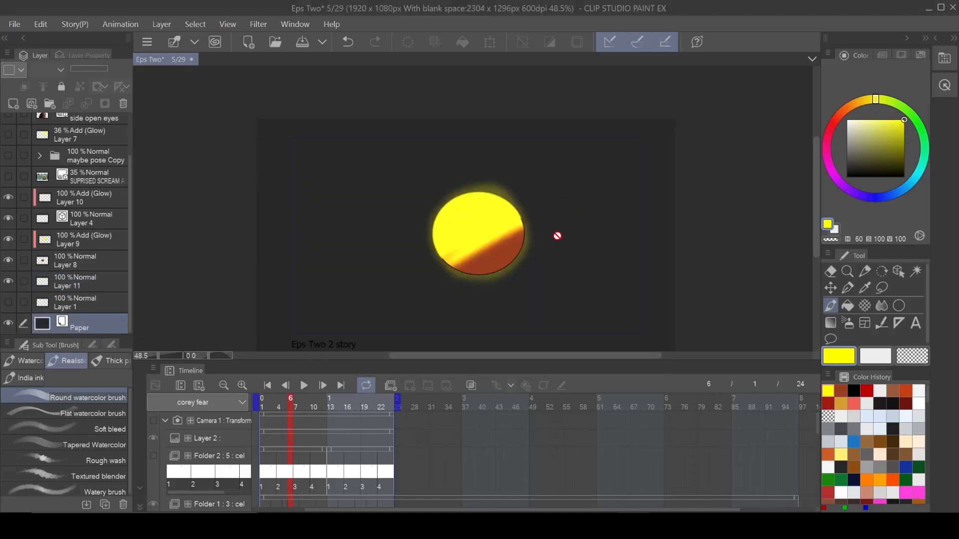